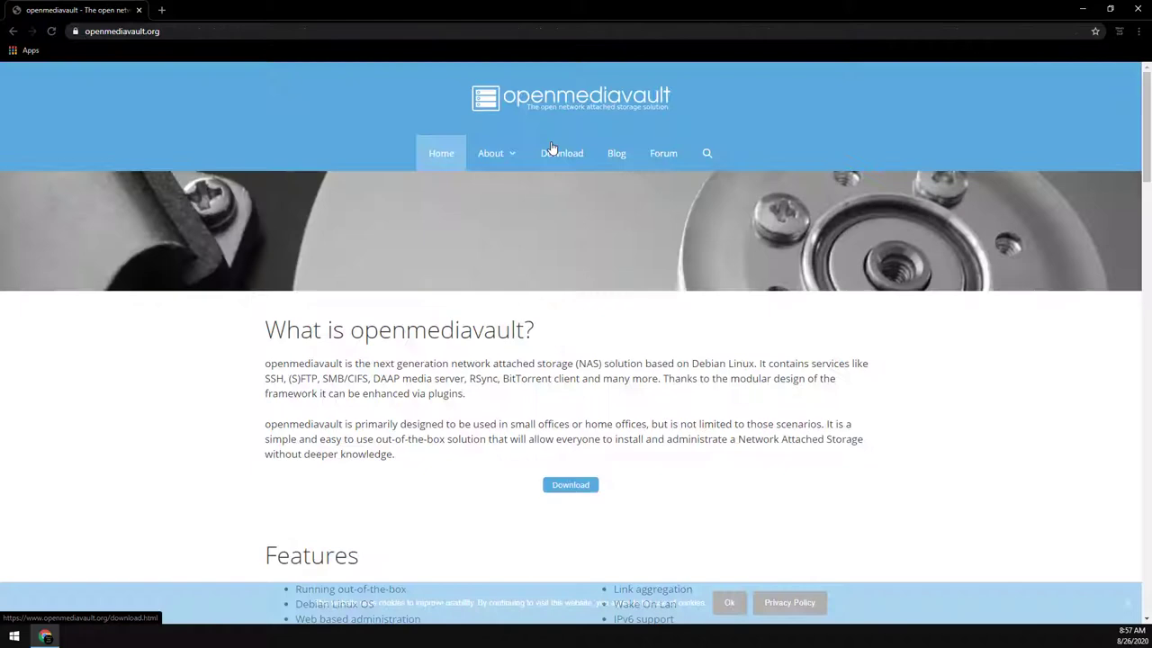
- Download the openmediavault ISO from SourceForge and PuTTY from putty.org
{"action": "left_click", "coordinate": [561, 153]}
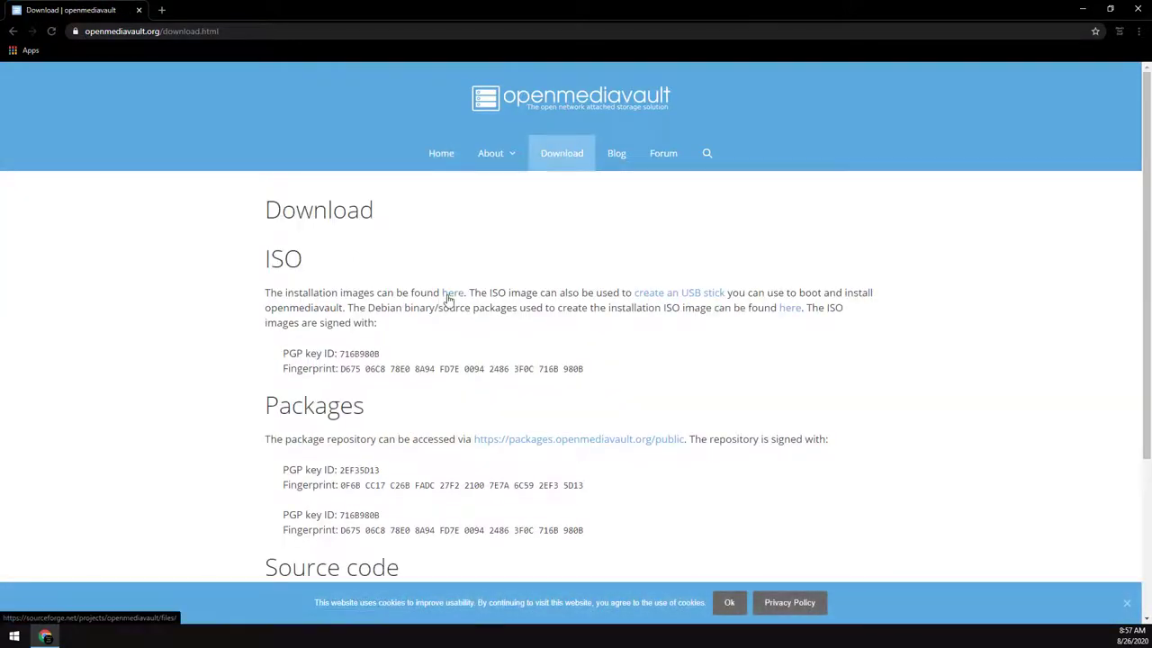
{"action": "left_click", "coordinate": [451, 292]}
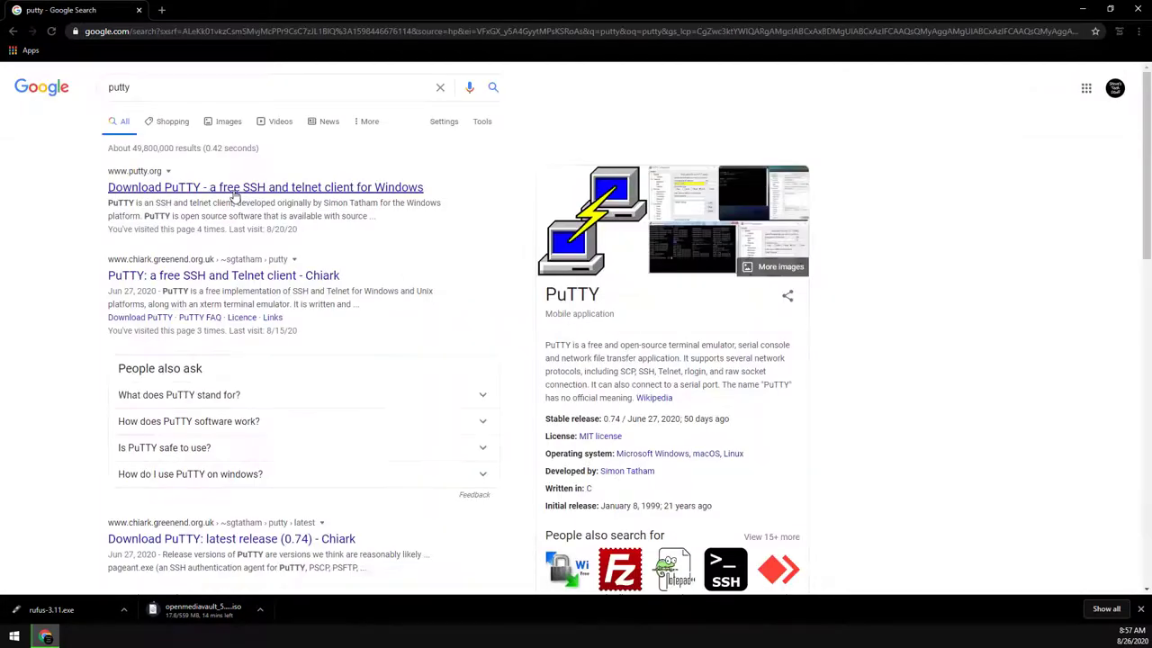
{"action": "left_click", "coordinate": [265, 187]}
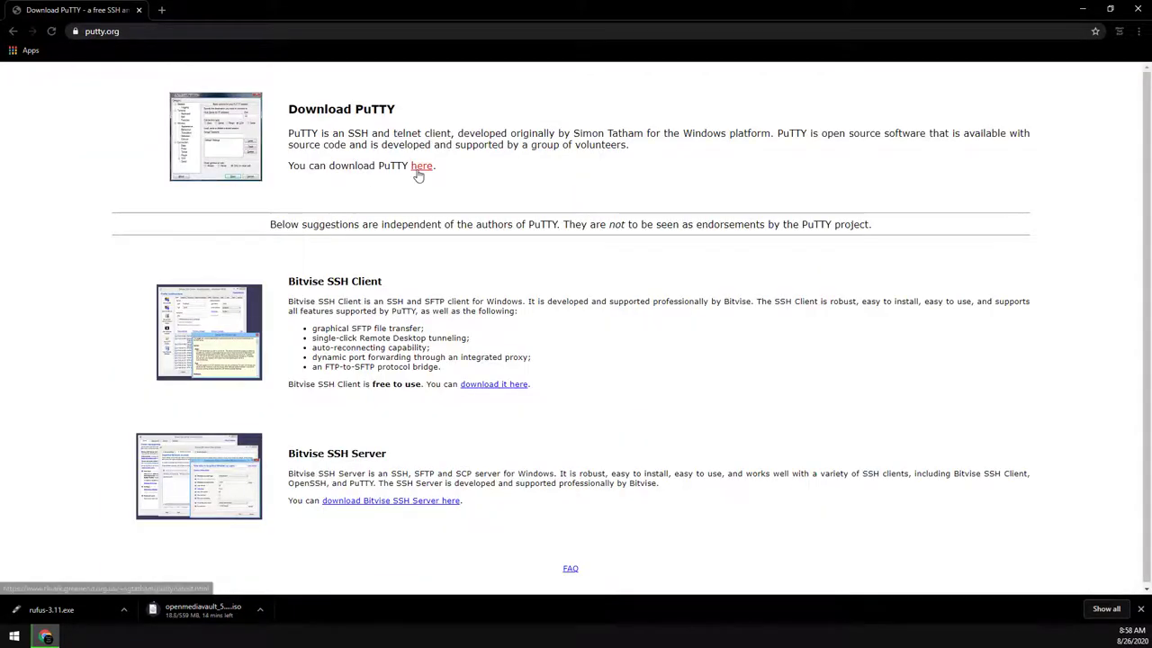
{"action": "left_click", "coordinate": [421, 166]}
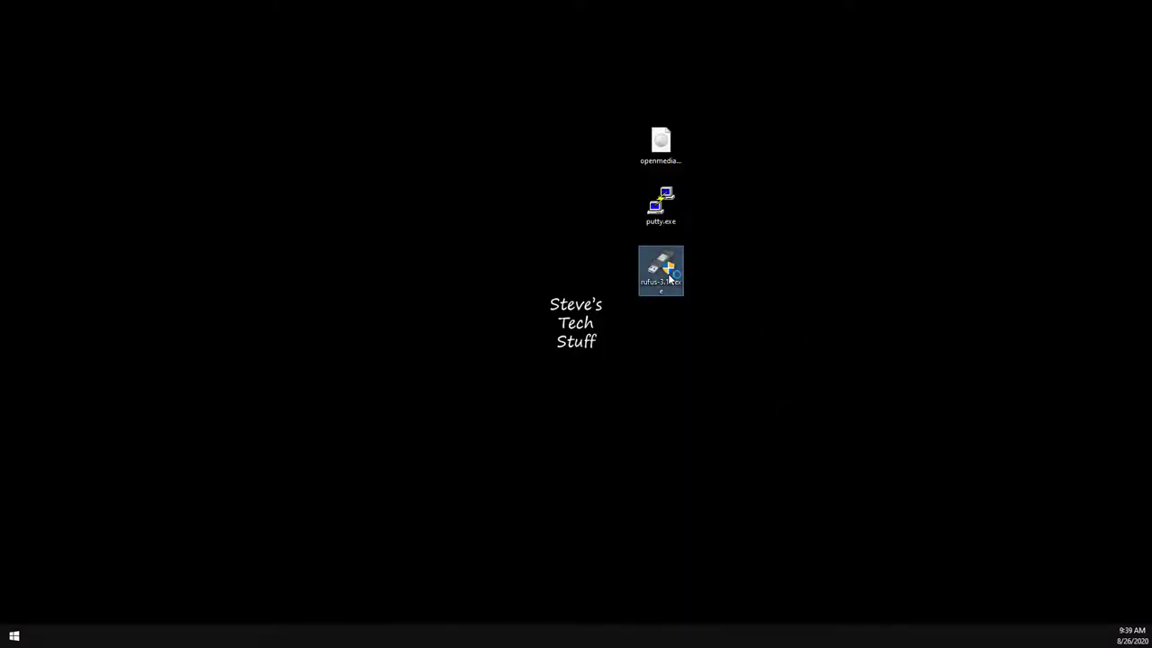
- Use Rufus to write openmediavault_5.3.9-amd64.iso to the 4.1GB USB drive in ISO Image mode
{"action": "double_click", "coordinate": [659, 269]}
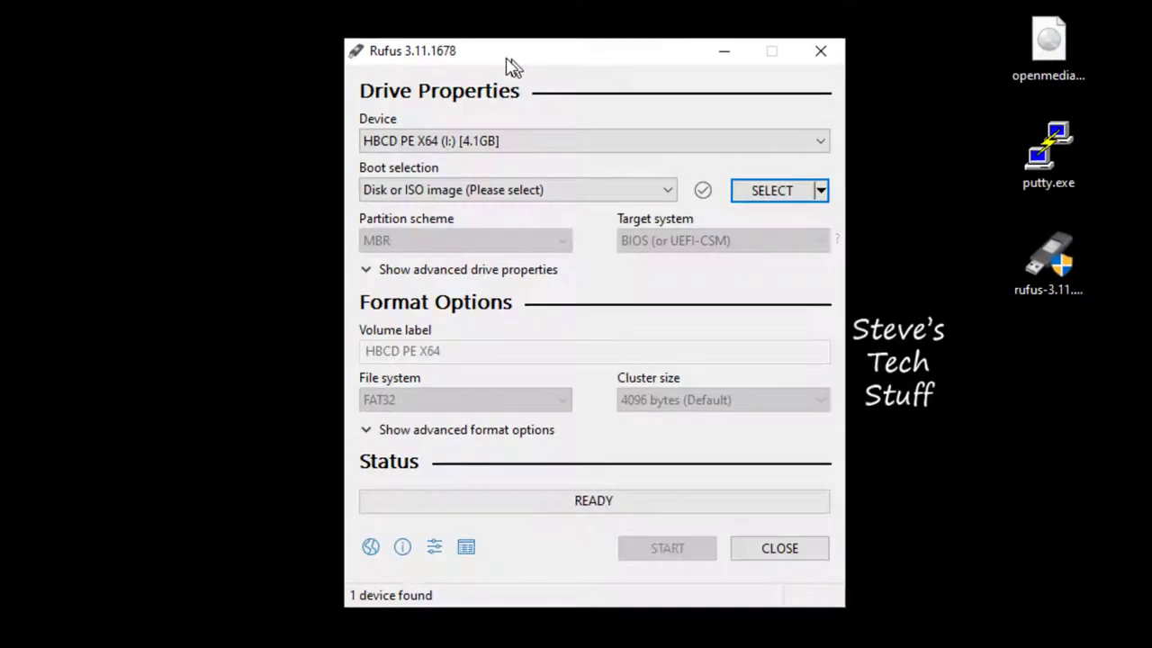
{"action": "left_click", "coordinate": [772, 190]}
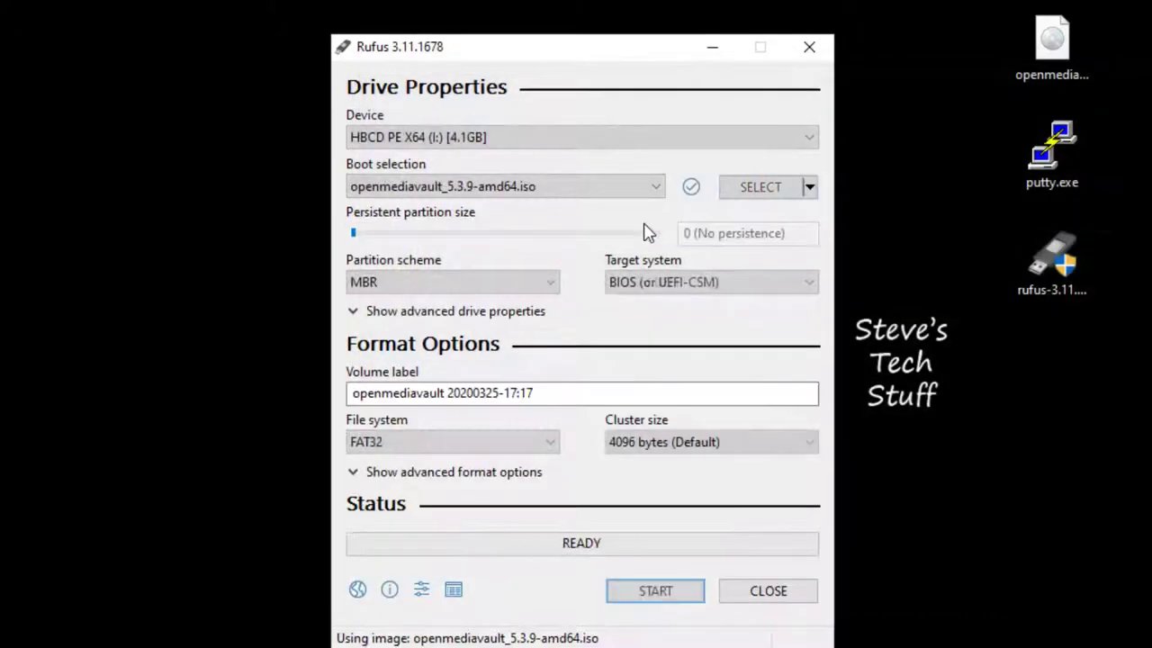
{"action": "left_click", "coordinate": [654, 591]}
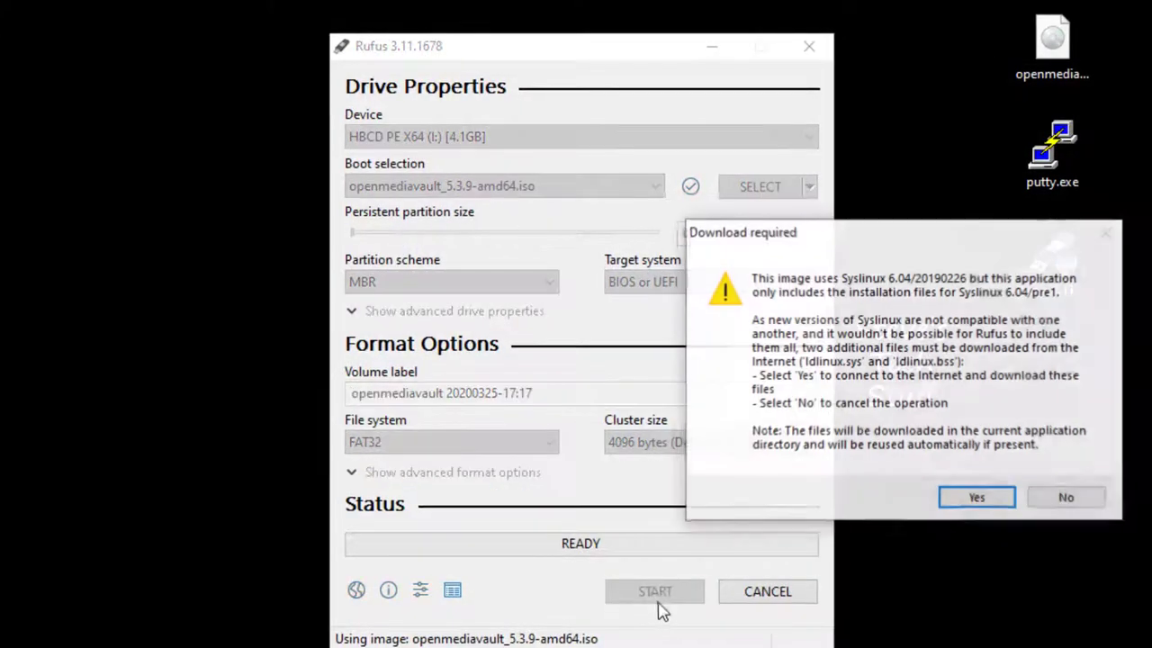
{"action": "mouse_move", "coordinate": [926, 375]}
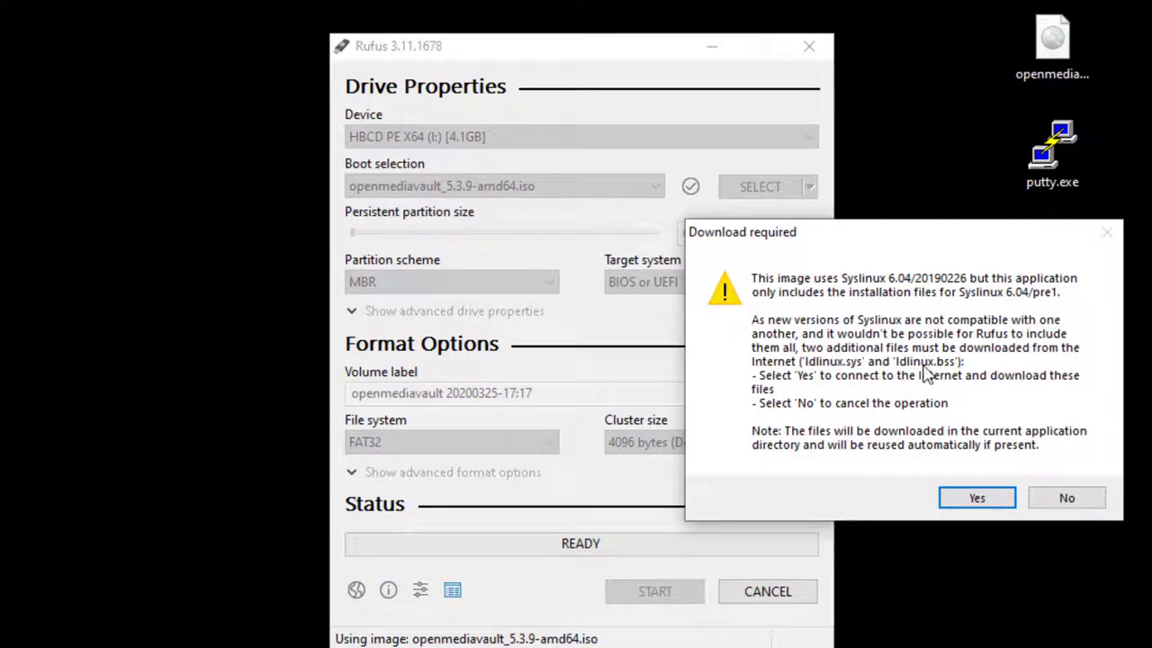
{"action": "left_click", "coordinate": [975, 497]}
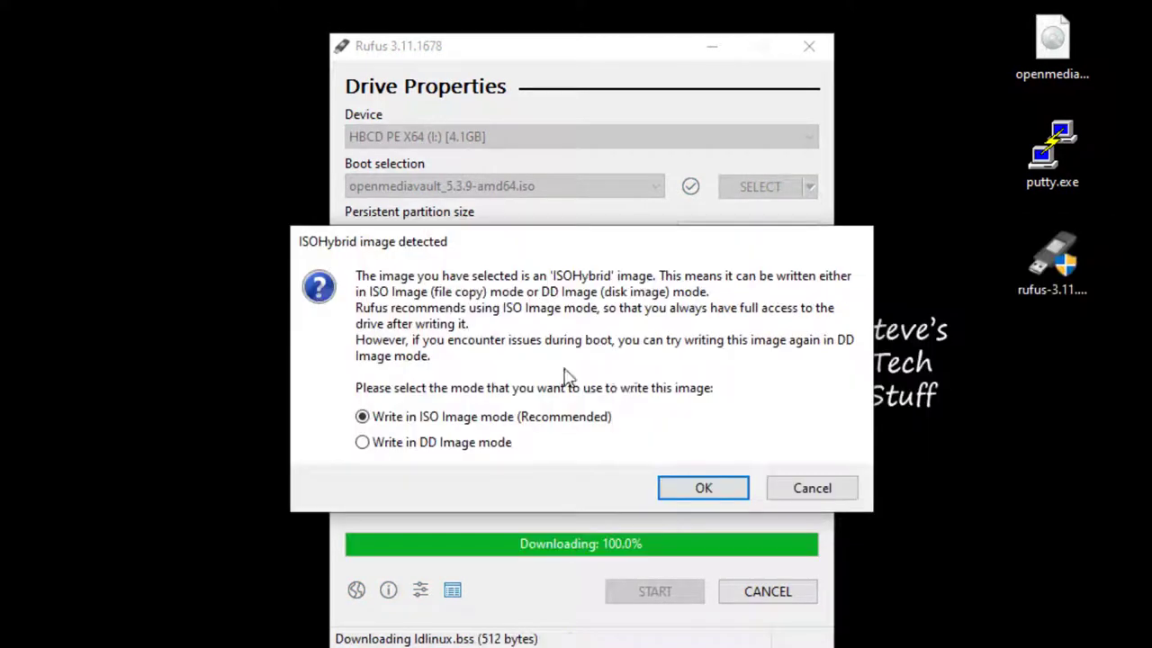
{"action": "left_click", "coordinate": [703, 488]}
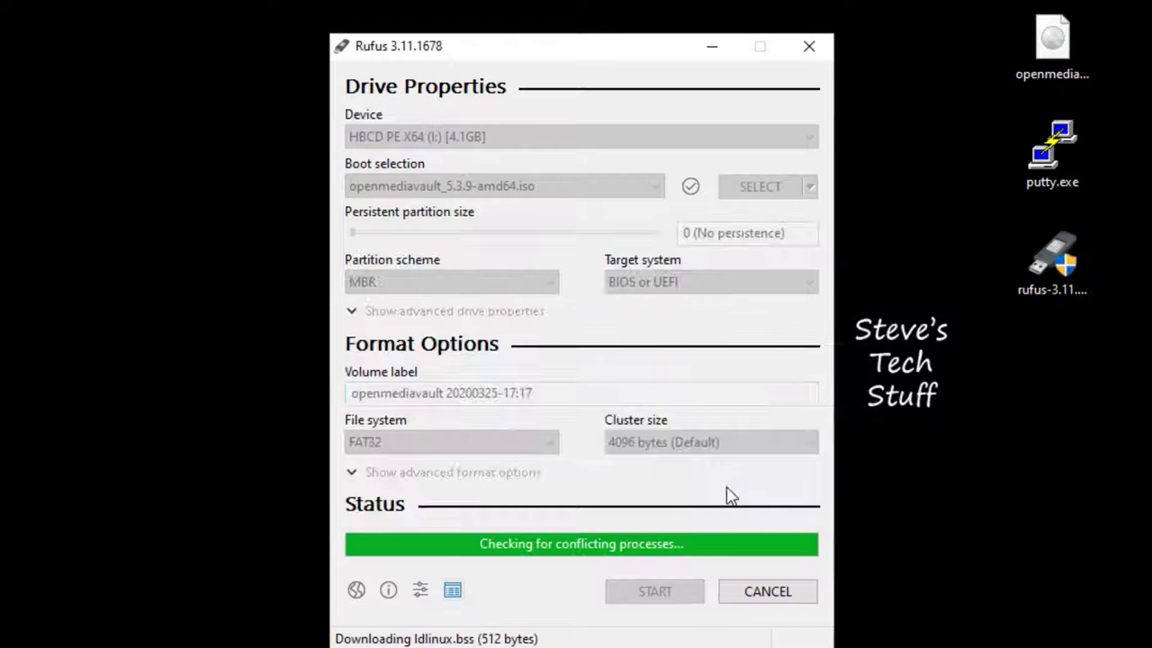
{"action": "left_click", "coordinate": [654, 591]}
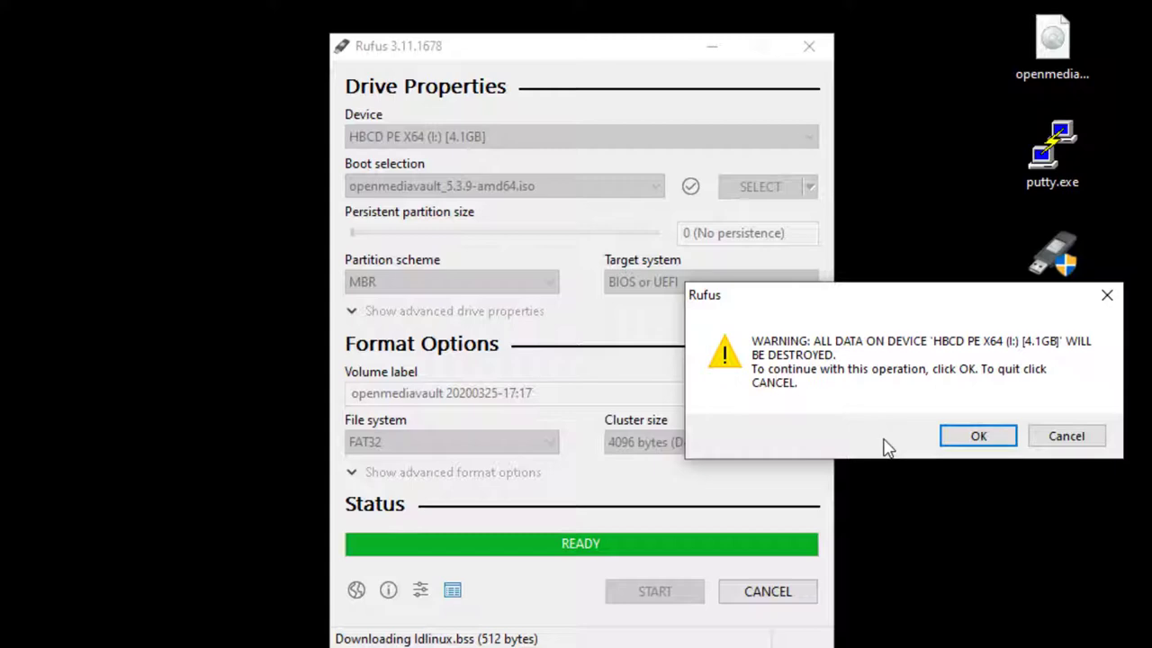
{"action": "mouse_move", "coordinate": [978, 436]}
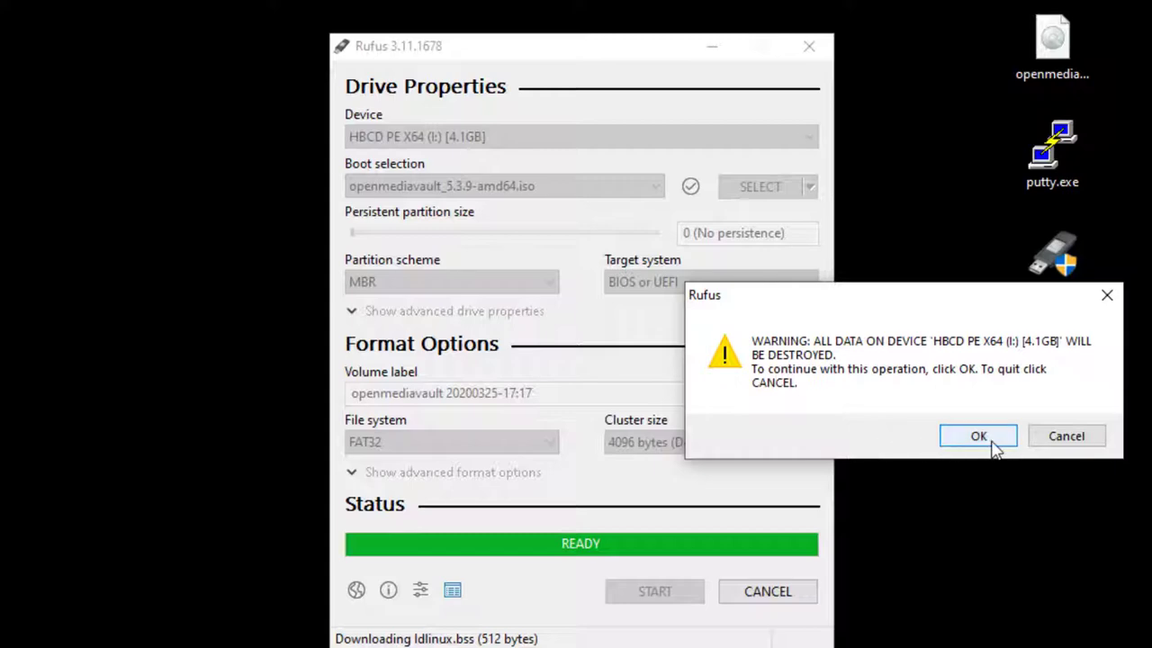
{"action": "left_click", "coordinate": [978, 435]}
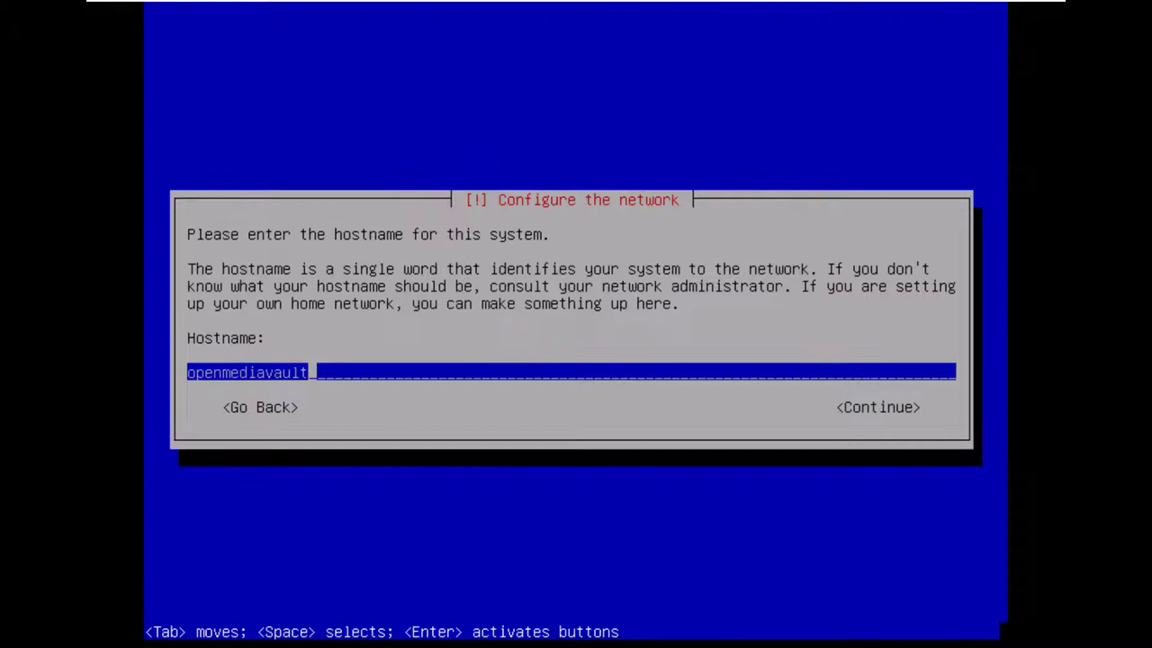
- Install with hostname openmediavault, domain local, a root password, and GRUB on /dev/sda
{"action": "left_click", "coordinate": [878, 407]}
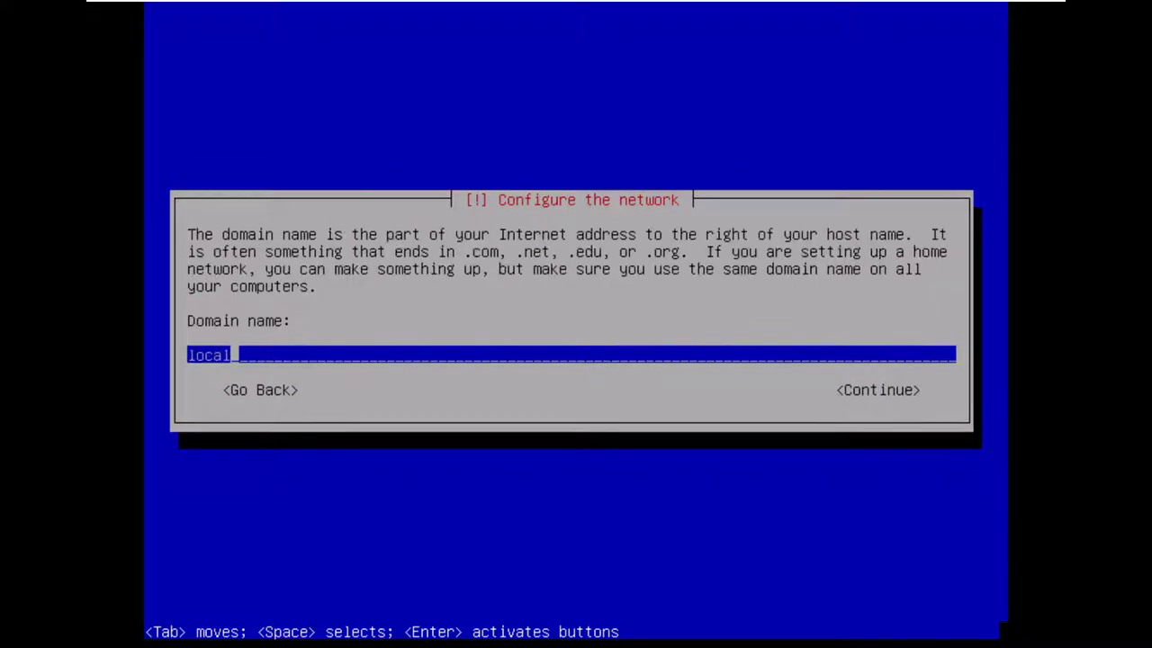
{"action": "left_click", "coordinate": [876, 390]}
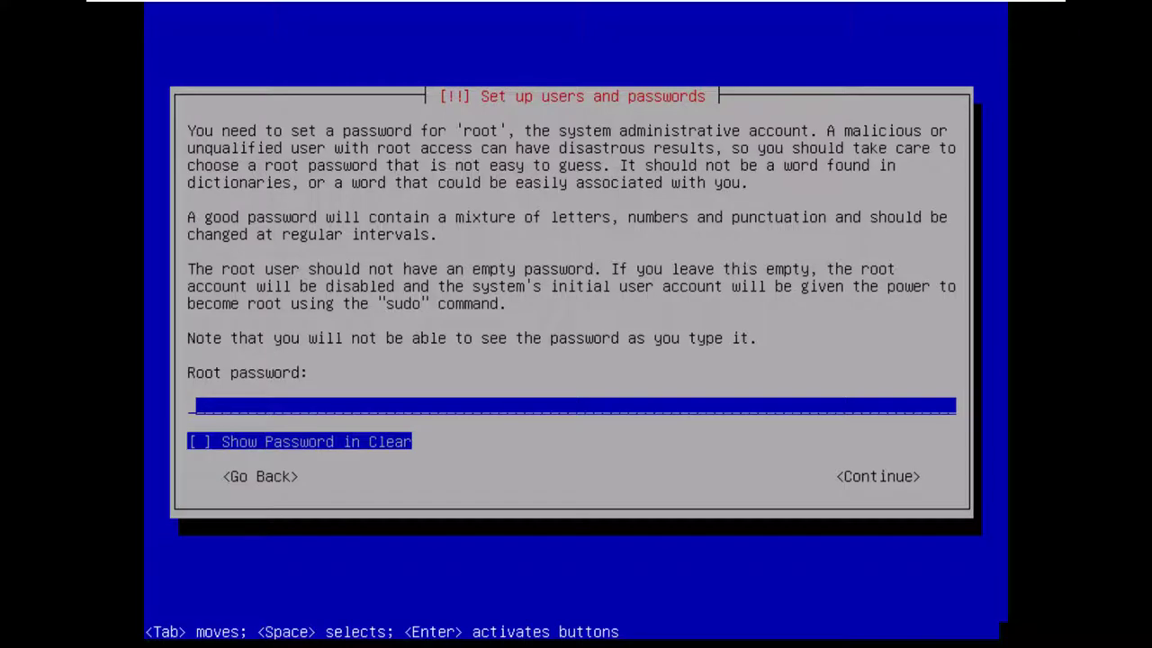
{"action": "type", "text": "****"}
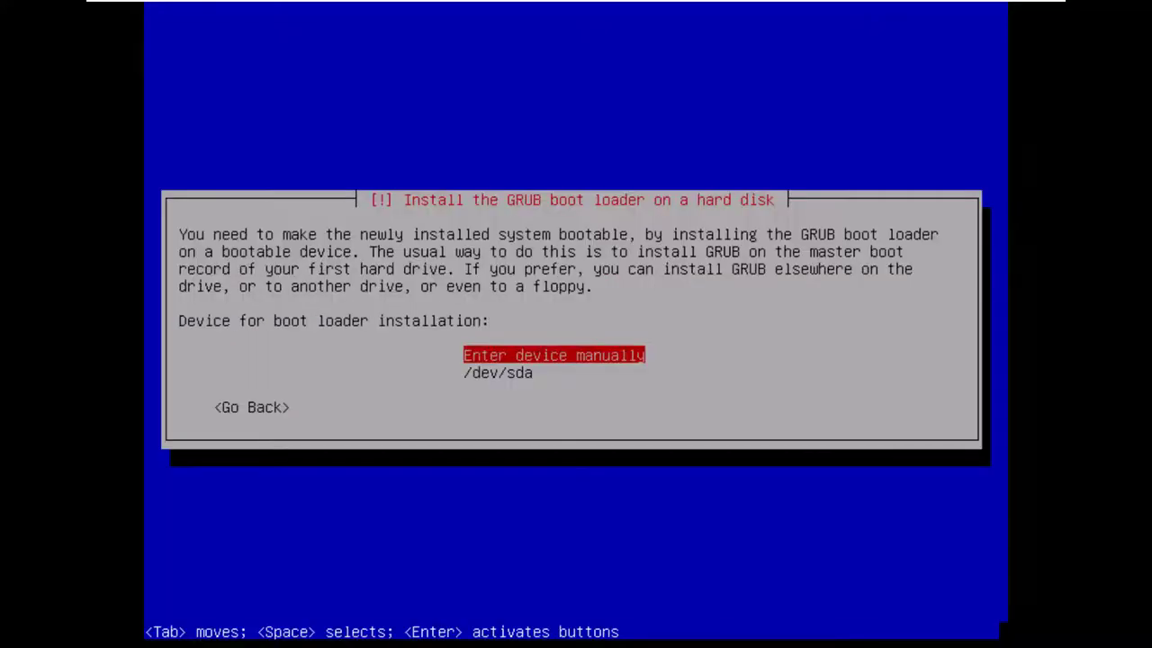
{"action": "key", "text": "Down"}
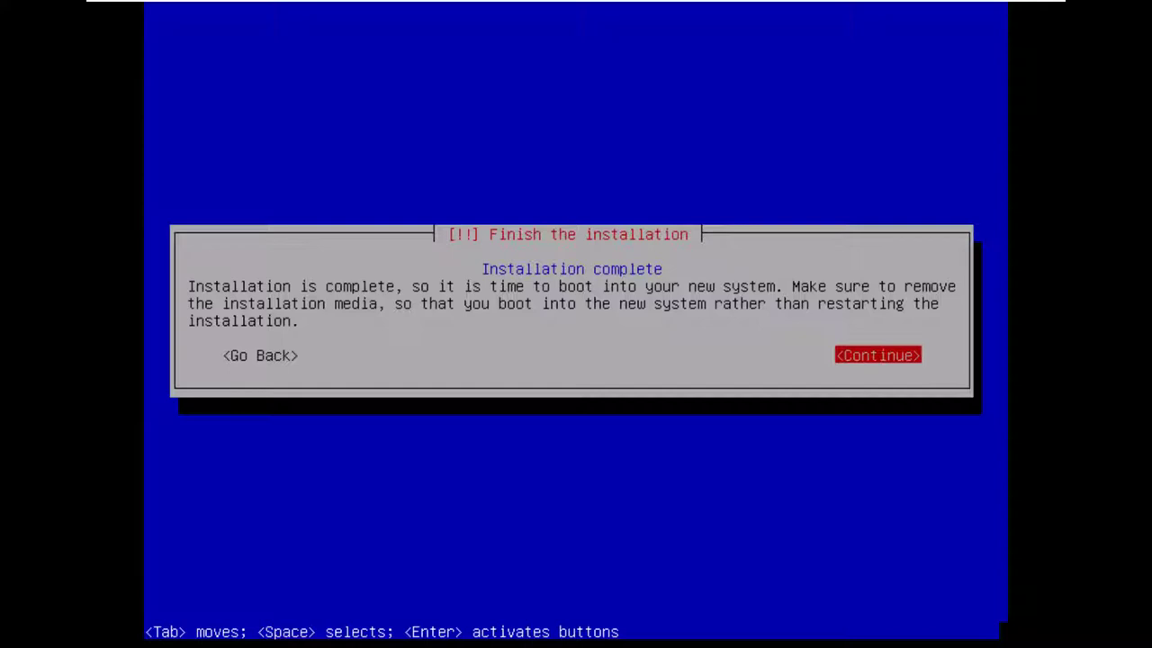
{"action": "left_click", "coordinate": [876, 354]}
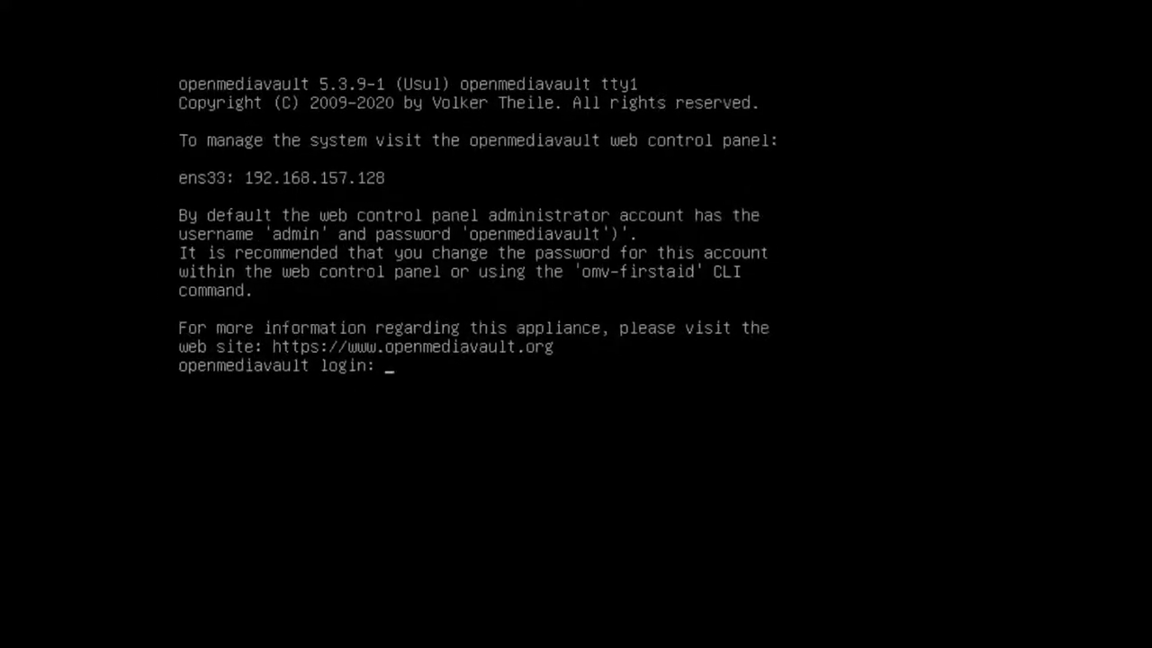
- Log in to the console as root and run 'shutdown now'
{"action": "type", "text": "root"}
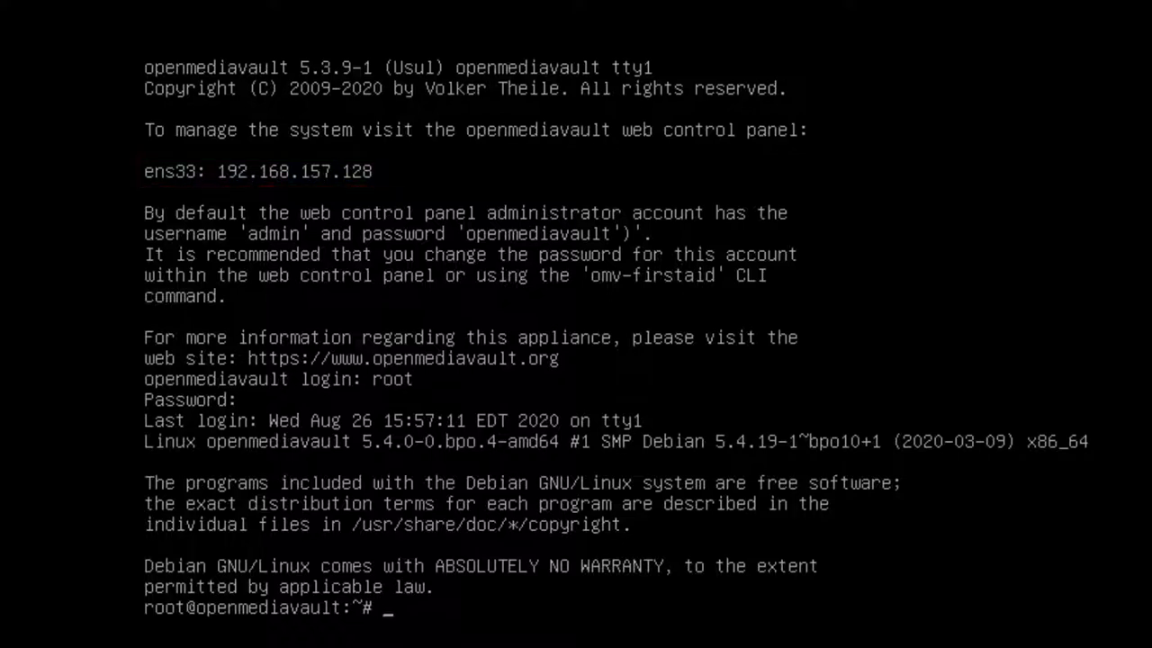
{"action": "type", "text": "shutdown no"}
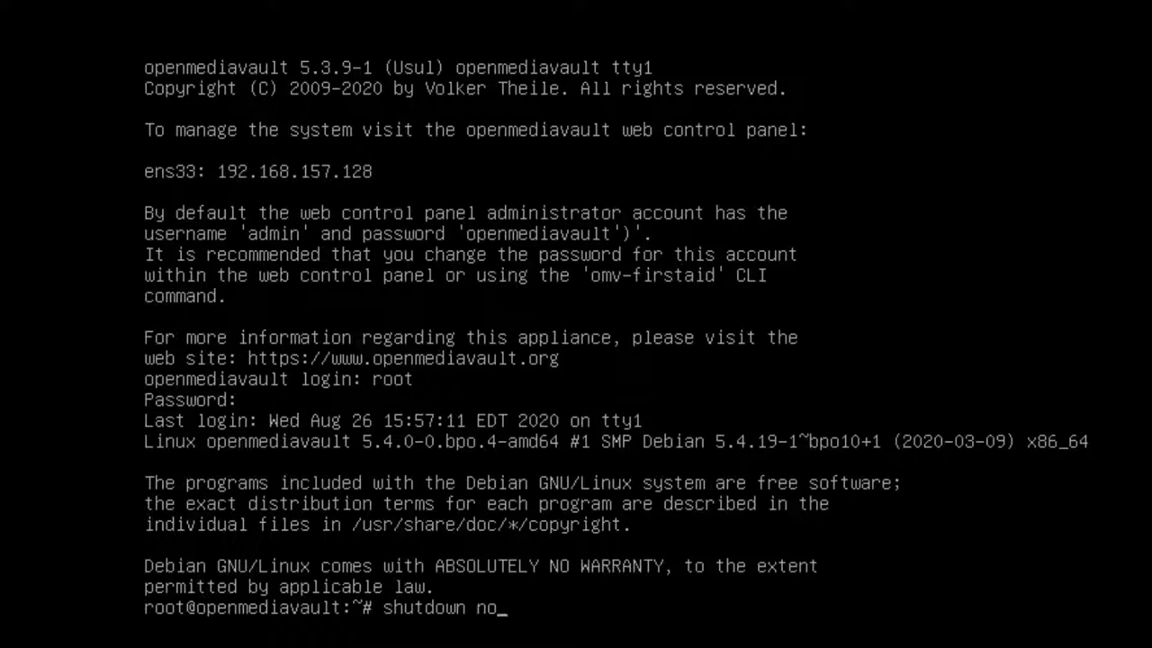
{"action": "type", "text": "w"}
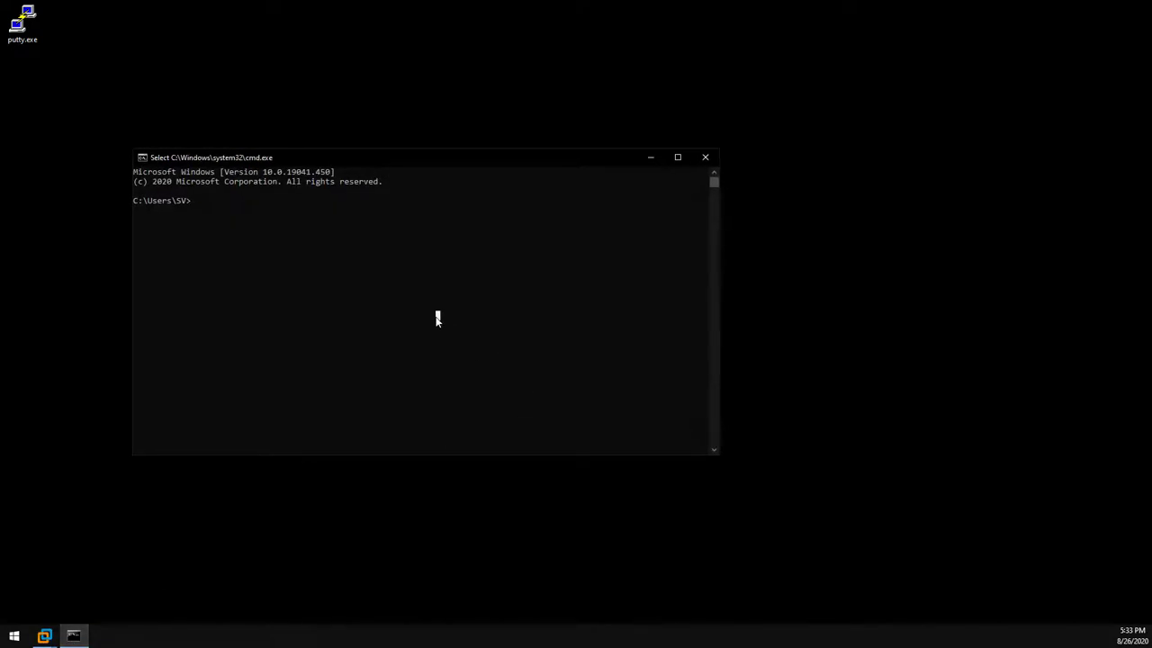
- Run 'ping openmediavault' in Command Prompt
{"action": "type", "text": "ping open"}
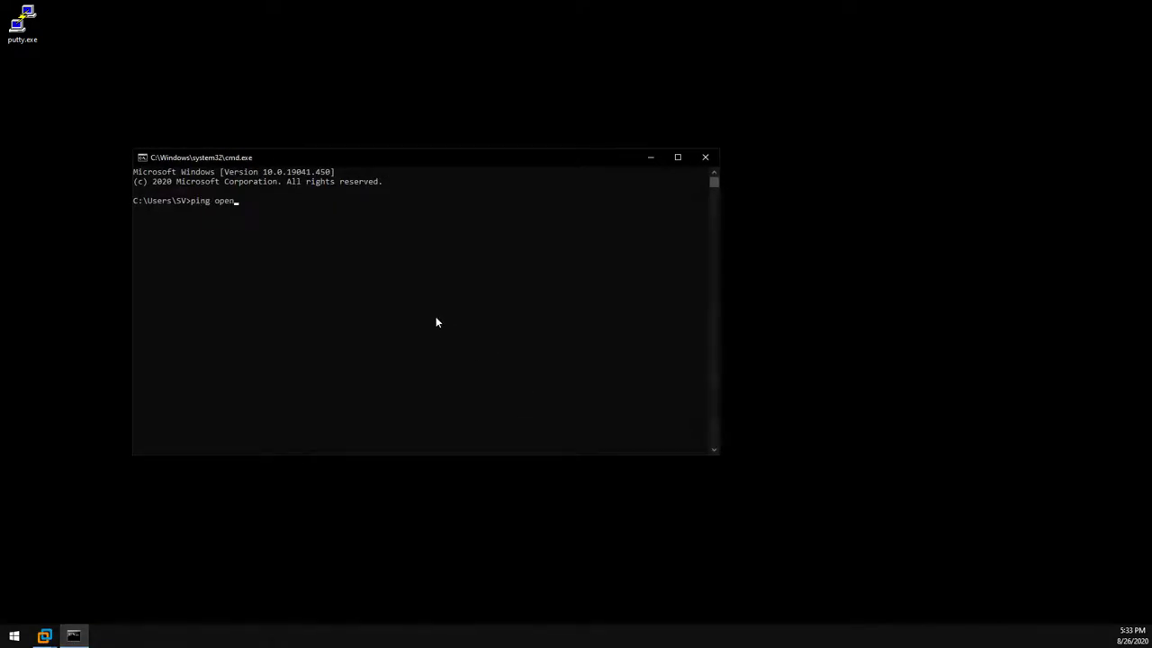
{"action": "type", "text": "mediavault"}
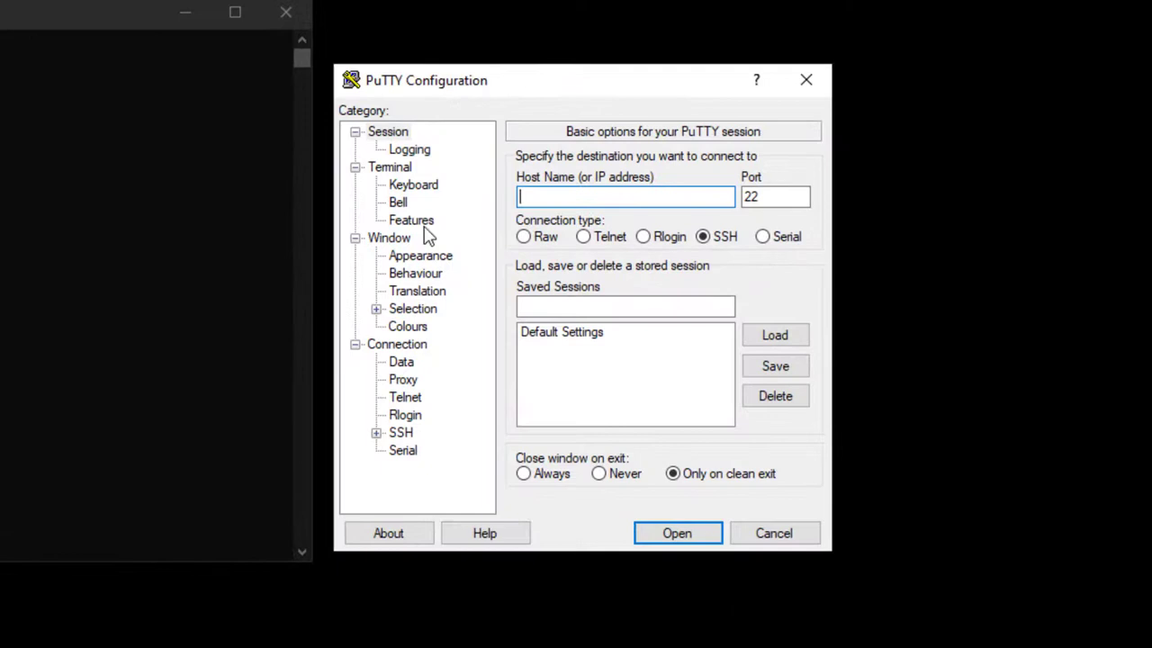
- Connect PuTTY to host 'openmediavault', accept the host key, and log in as root
{"action": "type", "text": "openmediavault"}
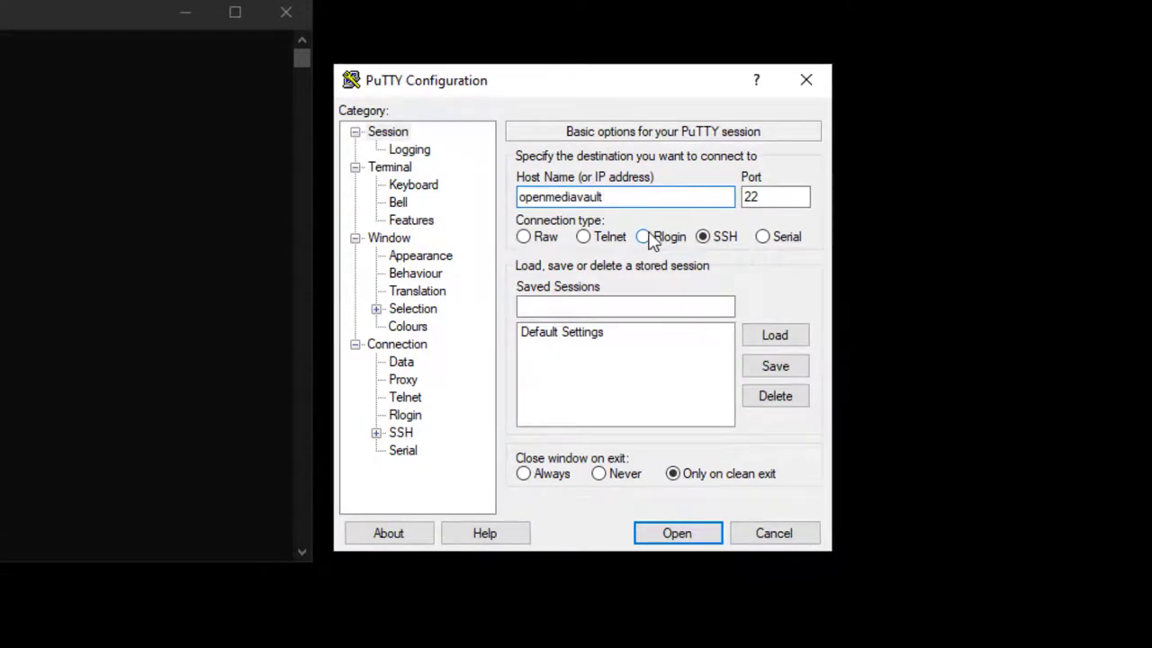
{"action": "left_click", "coordinate": [677, 533]}
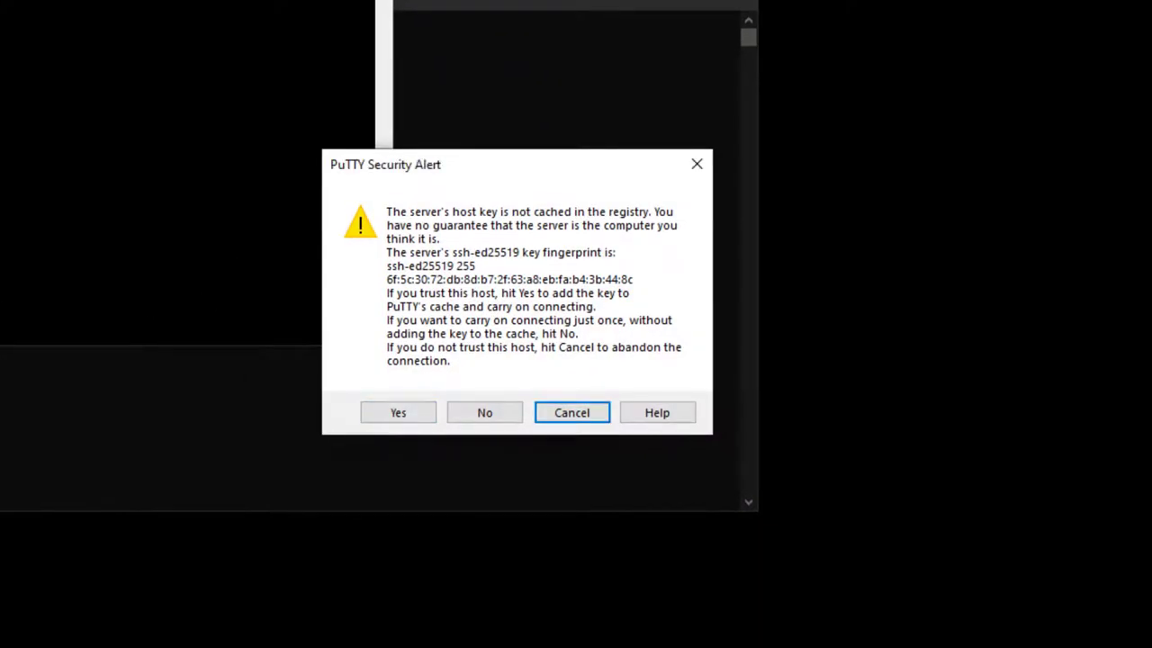
{"action": "left_click", "coordinate": [396, 412]}
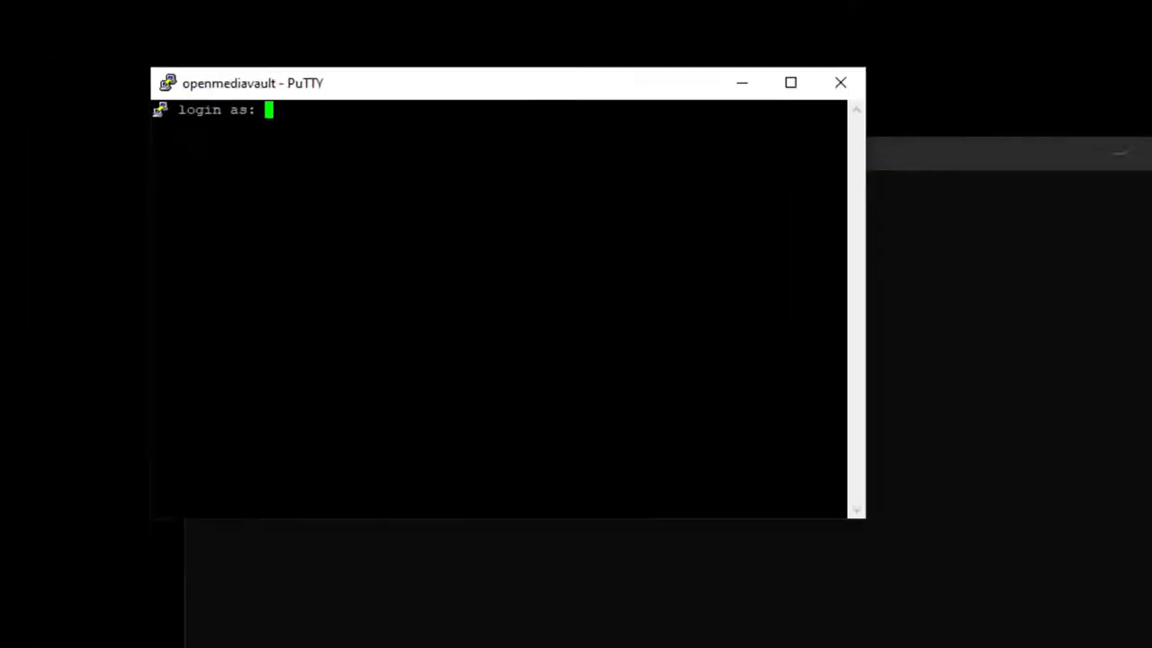
{"action": "type", "text": "root"}
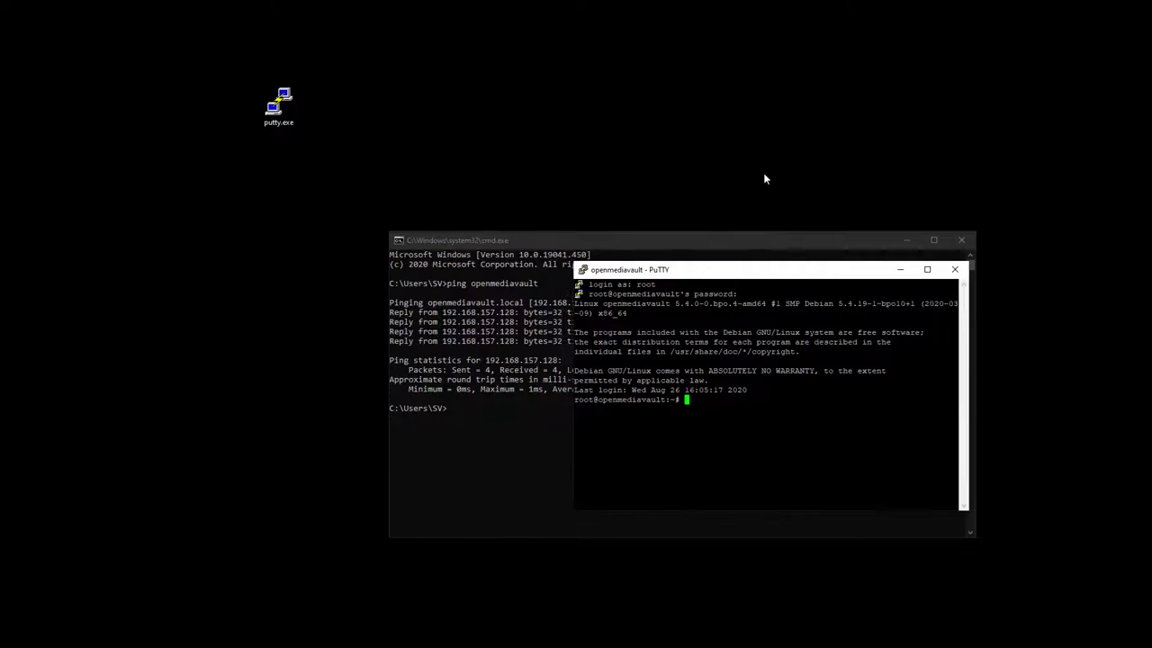
{"action": "left_click", "coordinate": [955, 269]}
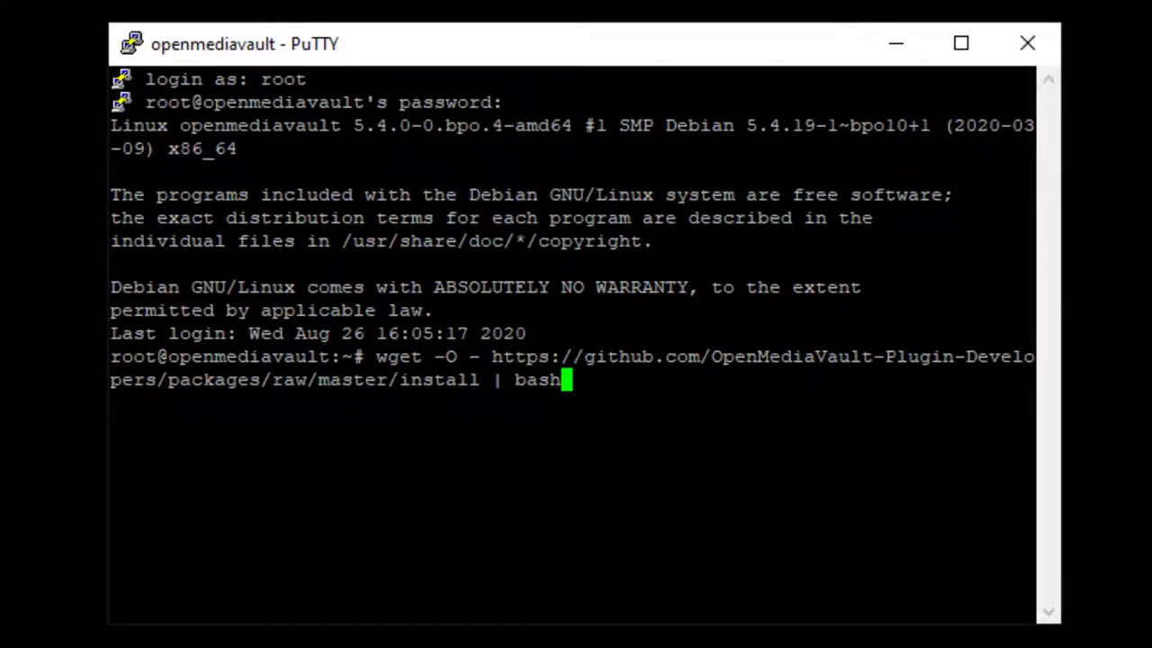
- Run the OMV-Extras install script, then apt-get update and apt-get upgrade
{"action": "key", "text": "Return"}
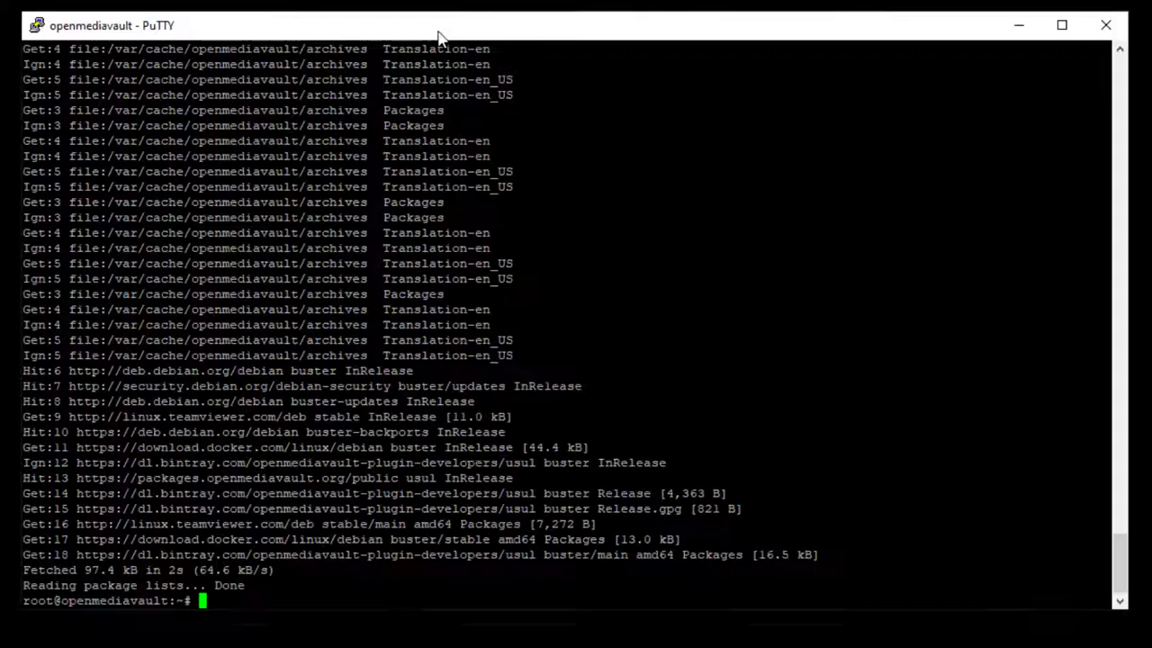
{"action": "type", "text": "apt"}
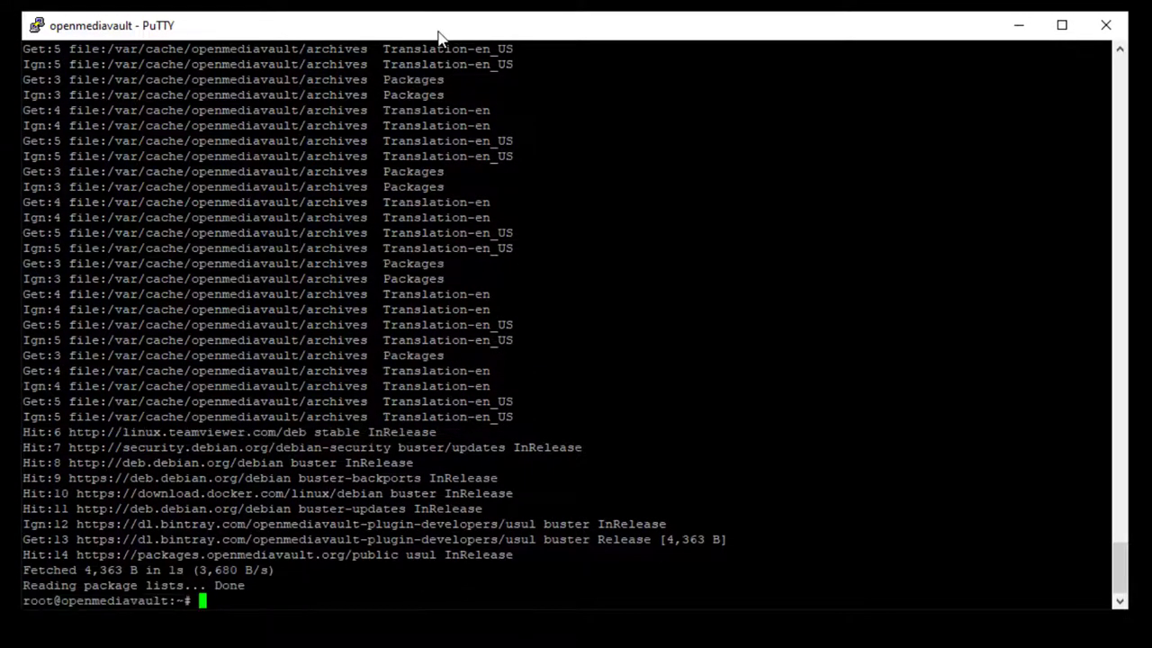
{"action": "type", "text": "apt-get upda"}
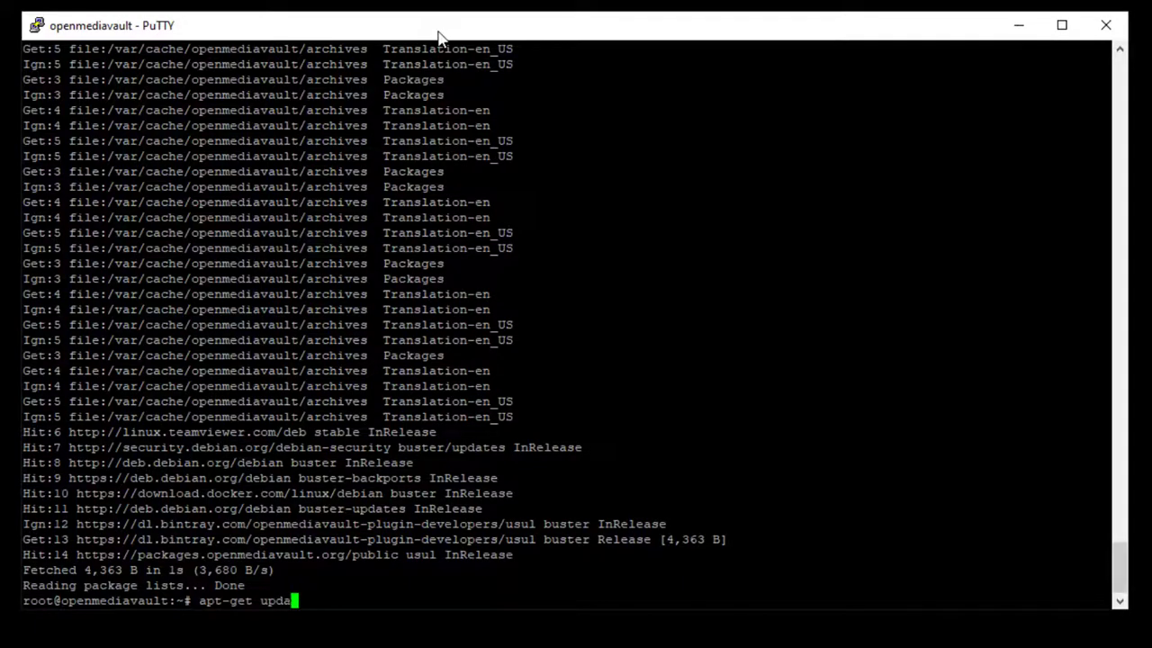
{"action": "type", "text": "grade"}
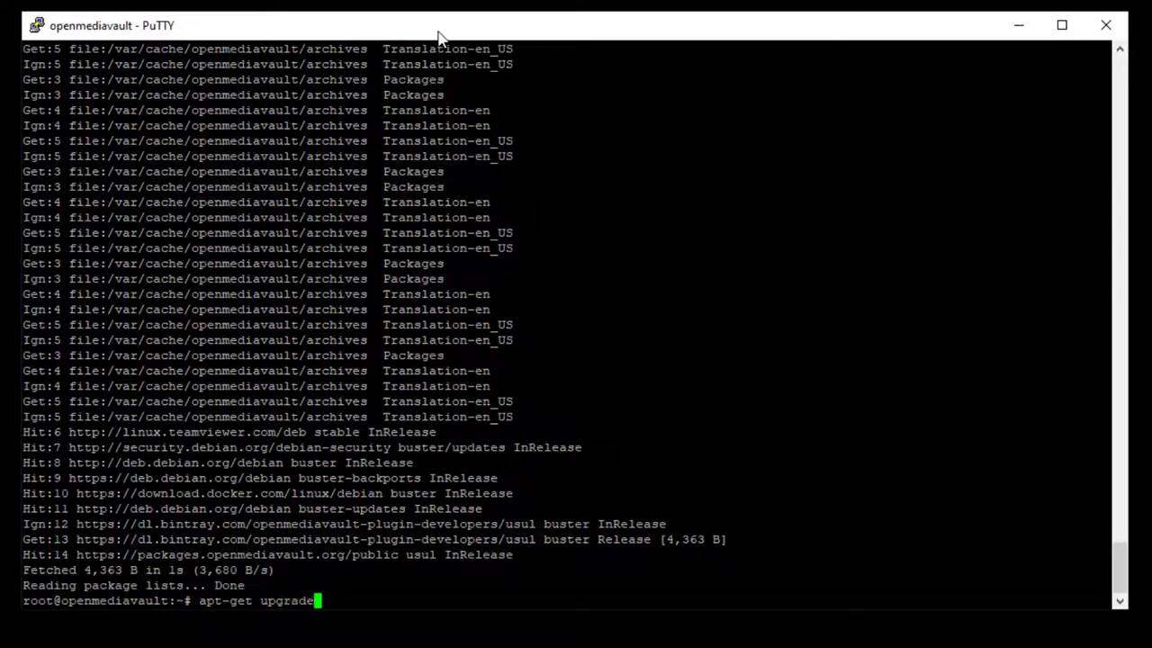
{"action": "key", "text": "Return"}
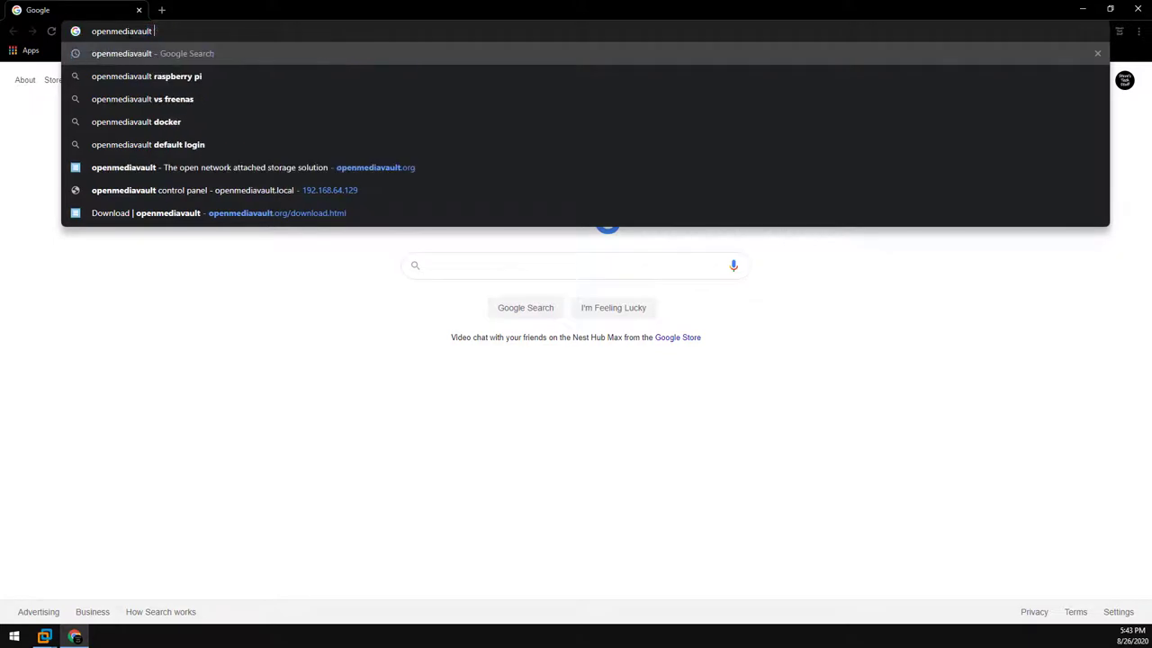
{"action": "key", "text": "Enter"}
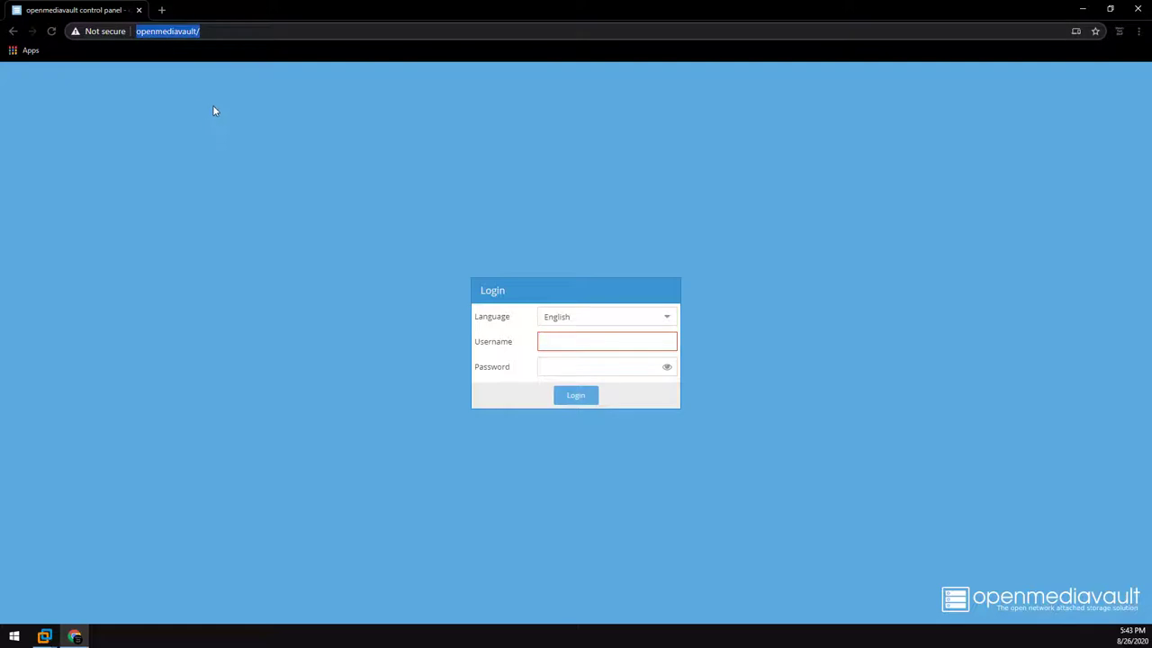
{"action": "mouse_move", "coordinate": [328, 257]}
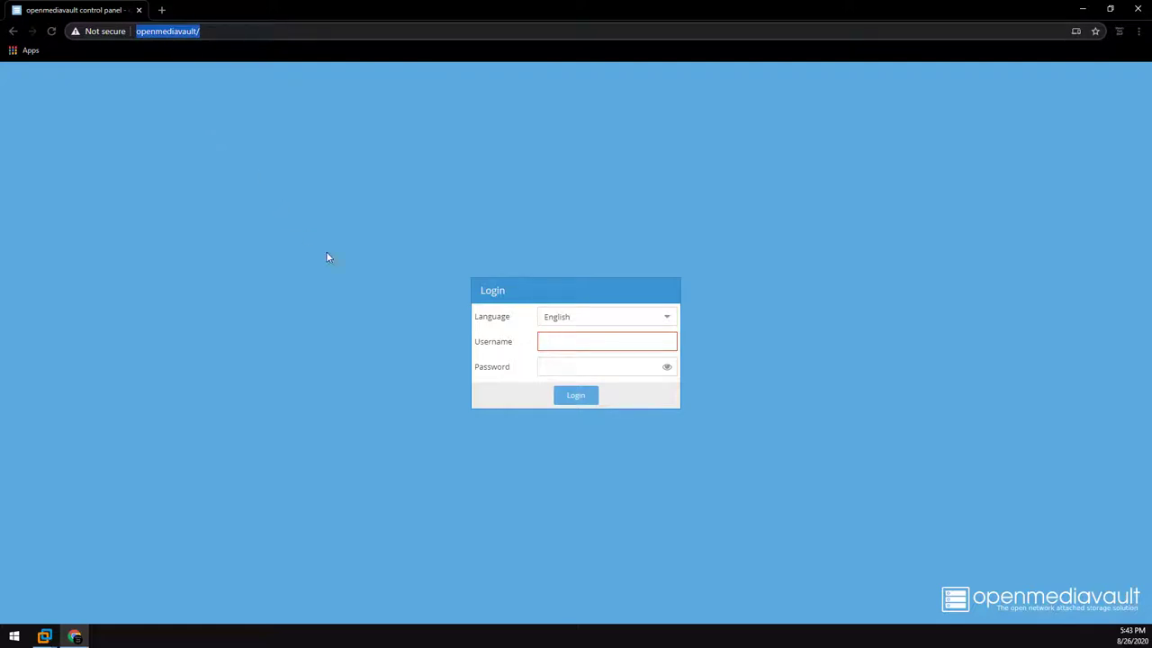
{"action": "left_click", "coordinate": [606, 341]}
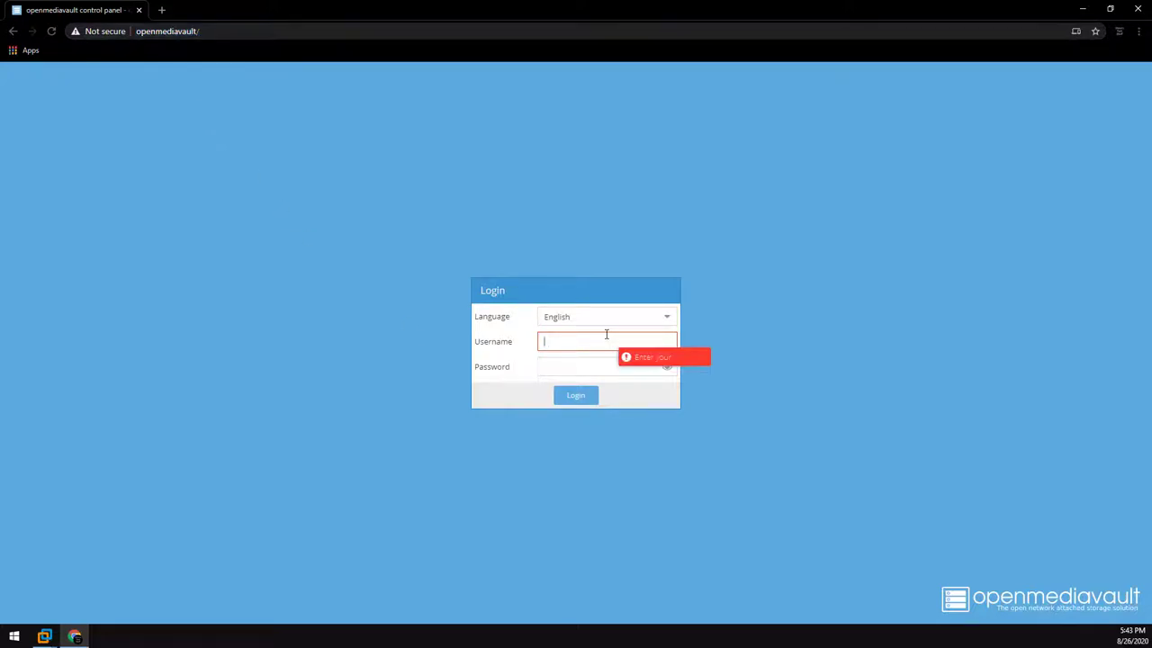
{"action": "type", "text": "admin"}
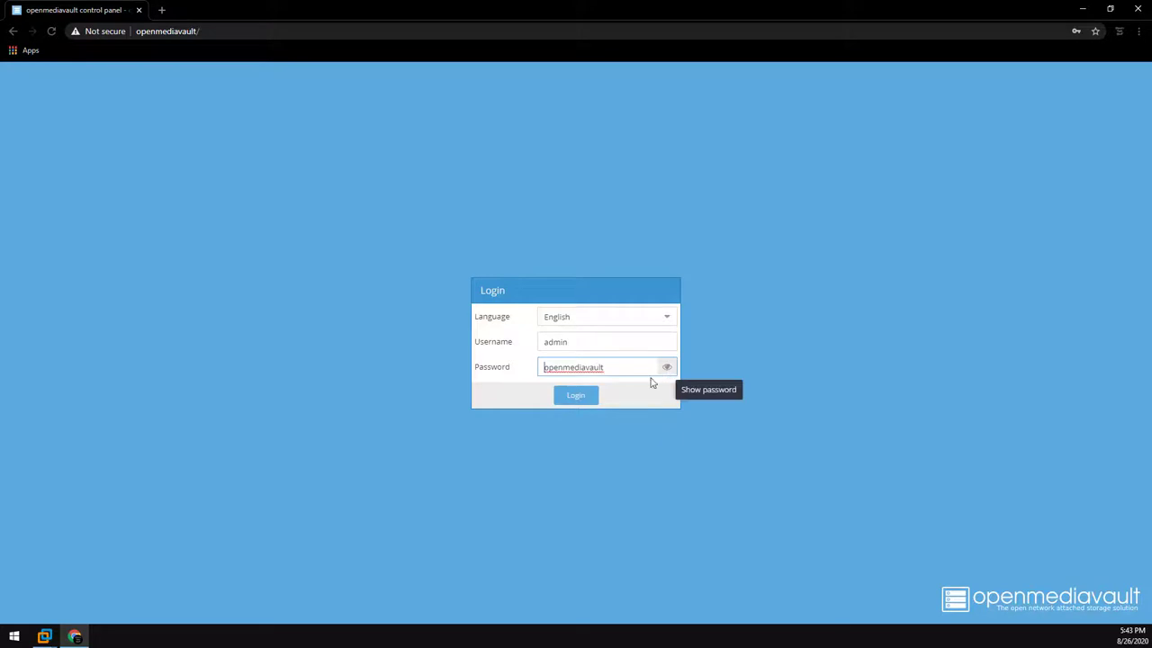
{"action": "left_click", "coordinate": [575, 395]}
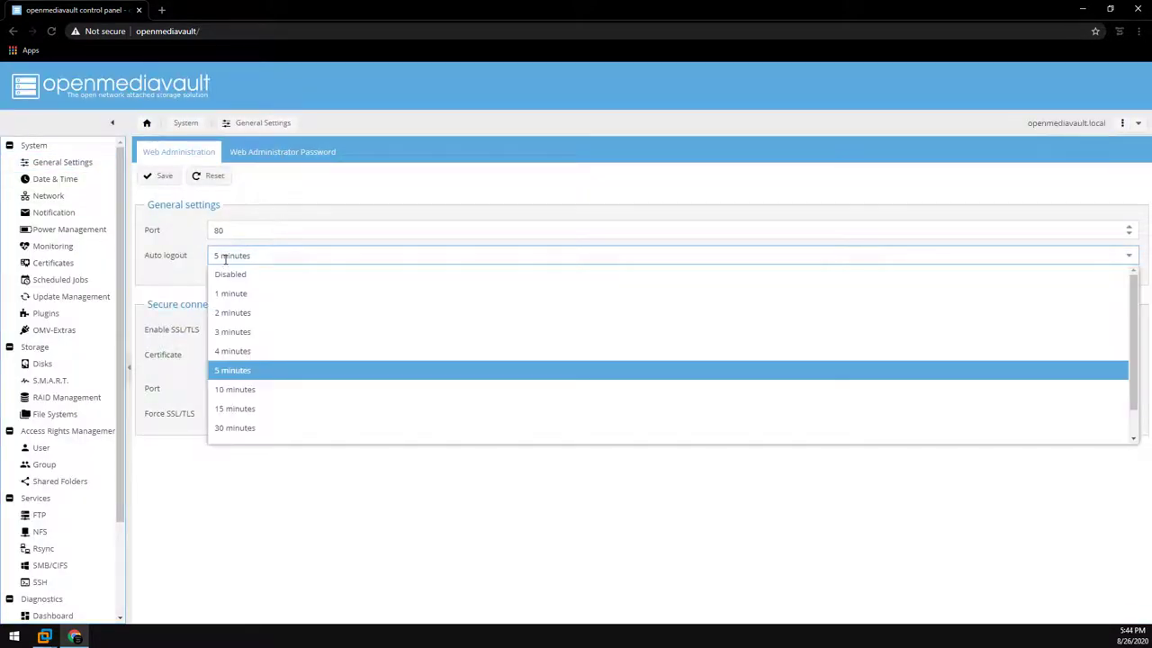
- Set auto logout to 30 minutes and change the web administrator password
{"action": "left_click", "coordinate": [235, 427]}
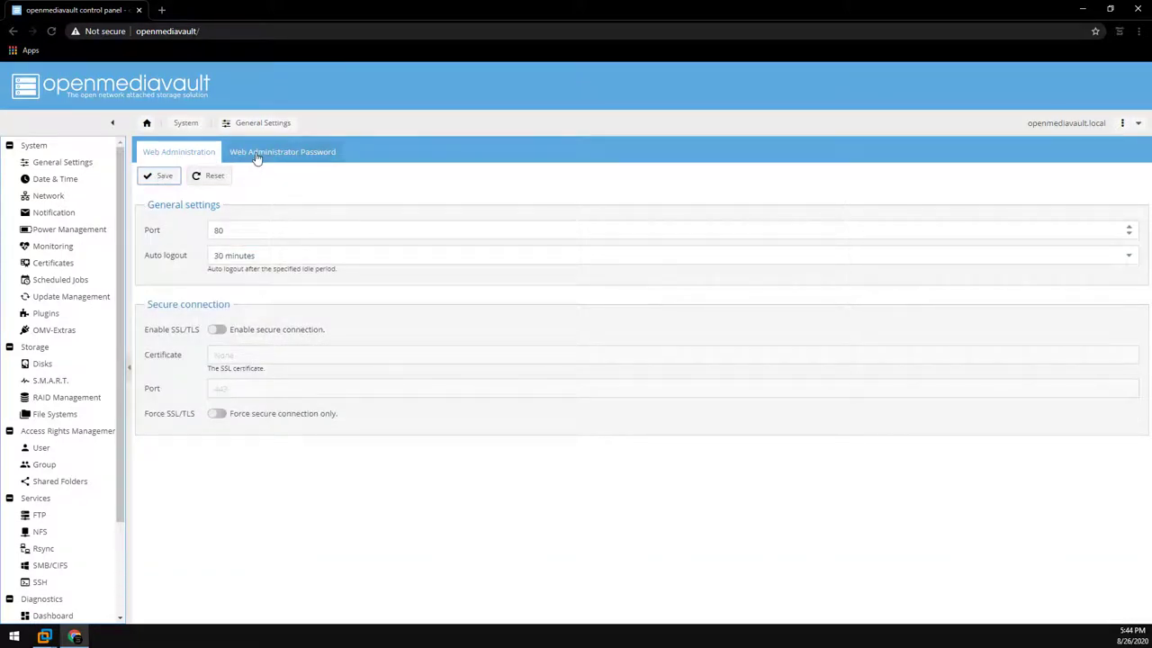
{"action": "left_click", "coordinate": [282, 151]}
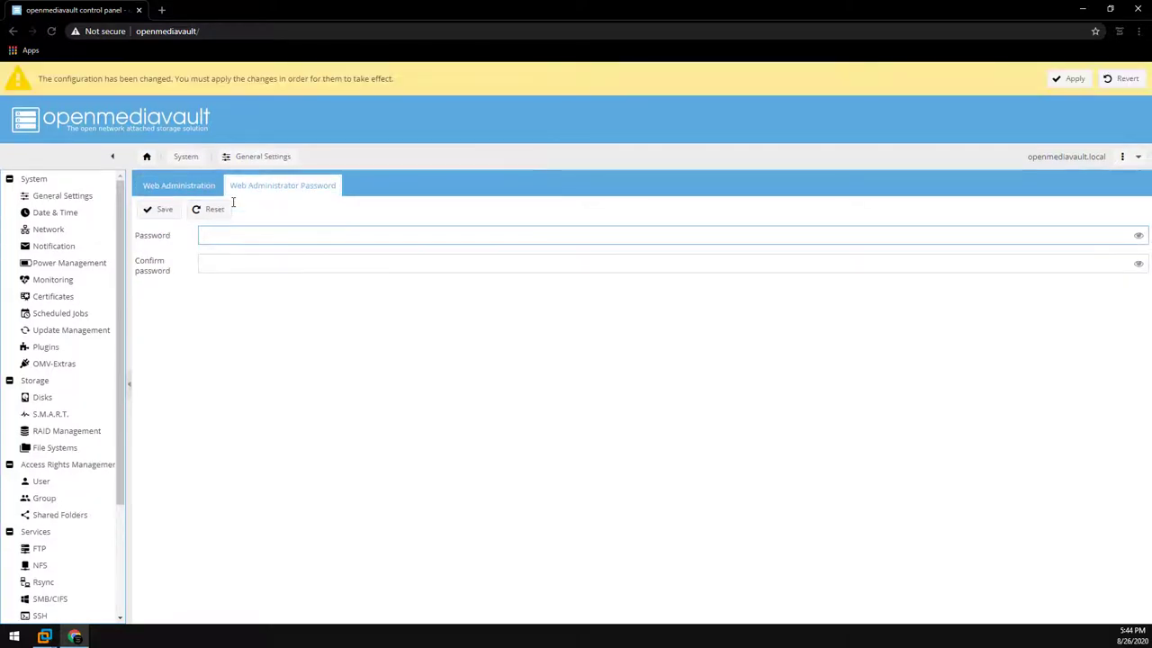
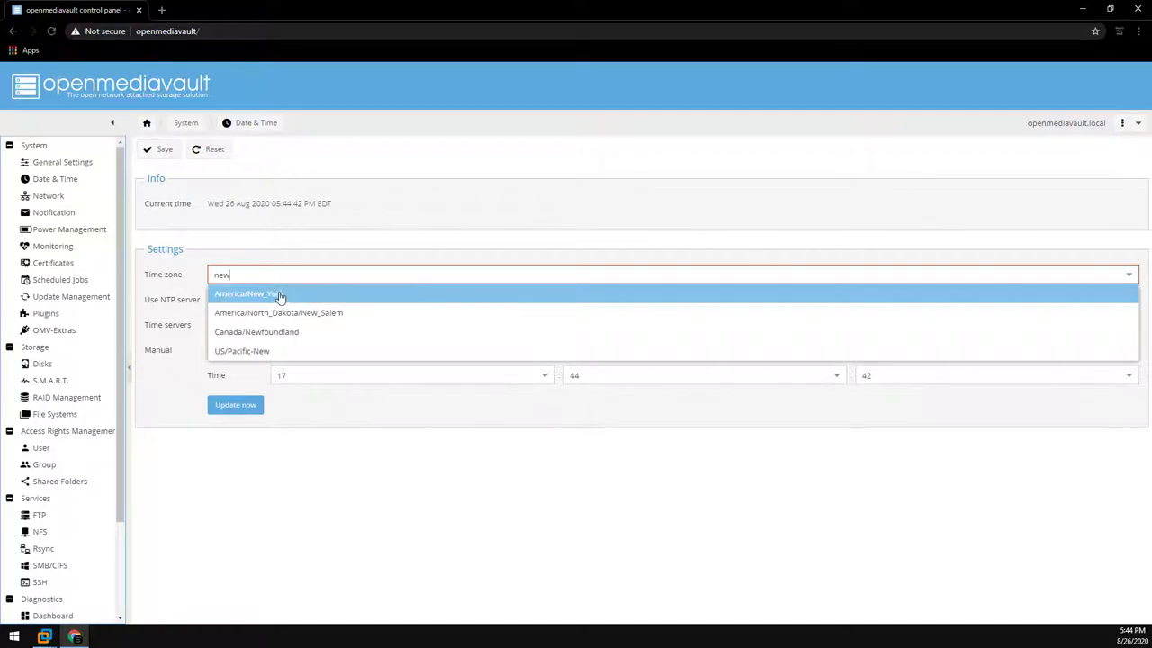
- Set time zone America/New_York with NTP from pool.ntp.org, then go to Storage > Disks
{"action": "left_click", "coordinate": [270, 293]}
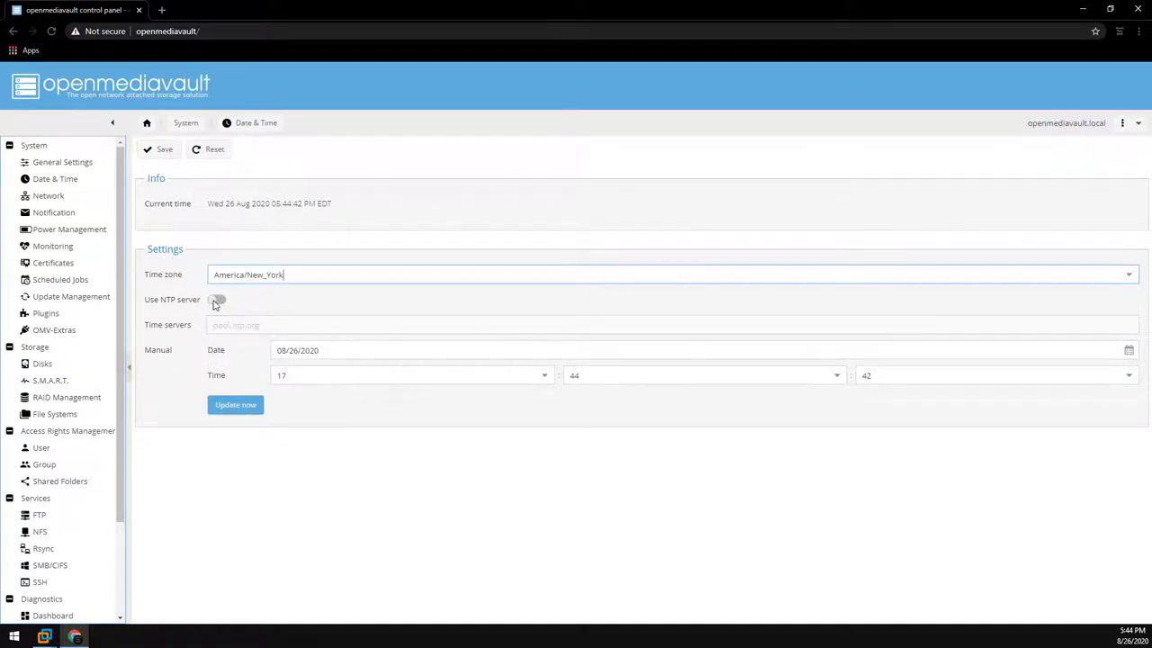
{"action": "left_click", "coordinate": [217, 298]}
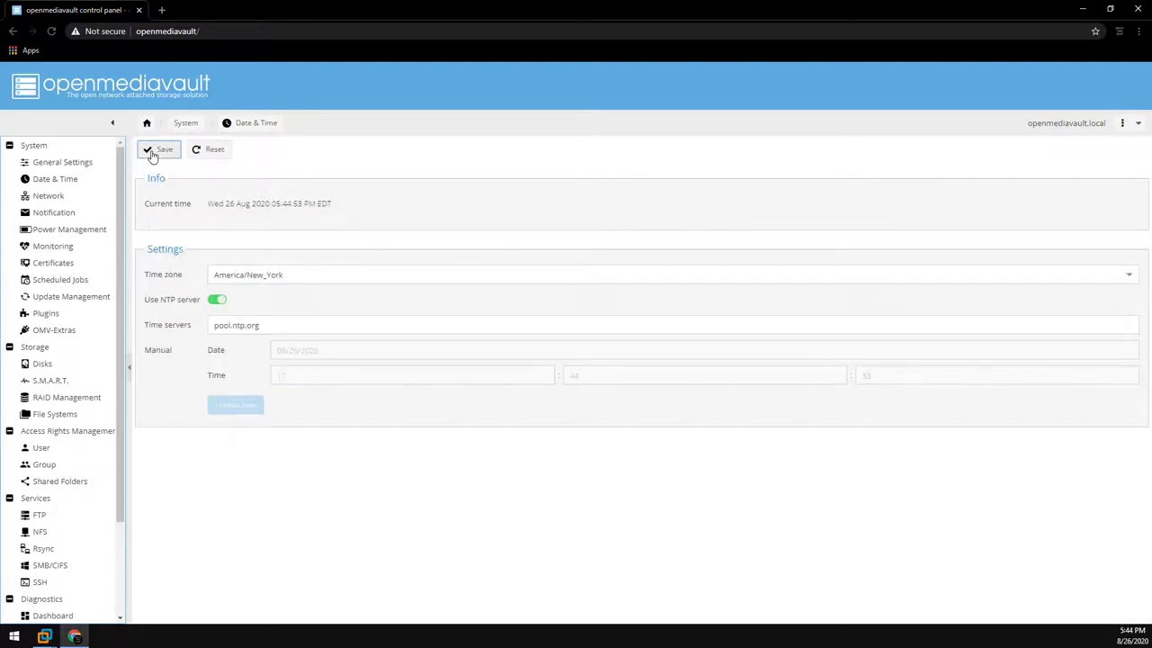
{"action": "left_click", "coordinate": [42, 364]}
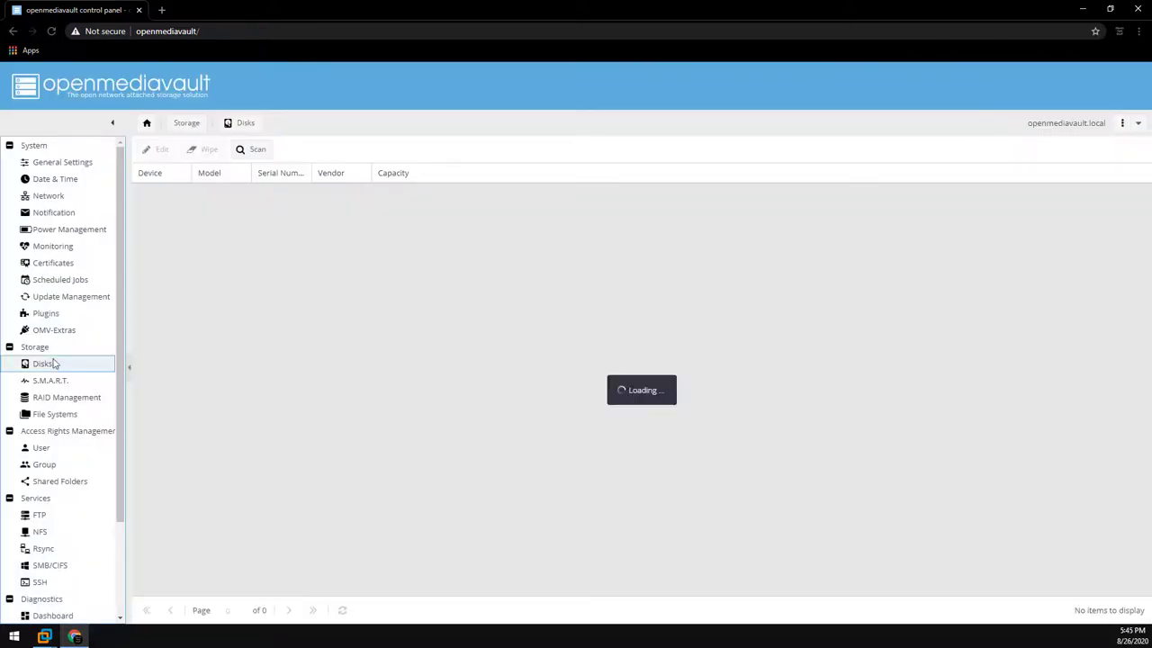
- Scan the disks and create RAID 5 array 'Storage' from all four, then open File Systems
{"action": "left_click", "coordinate": [255, 150]}
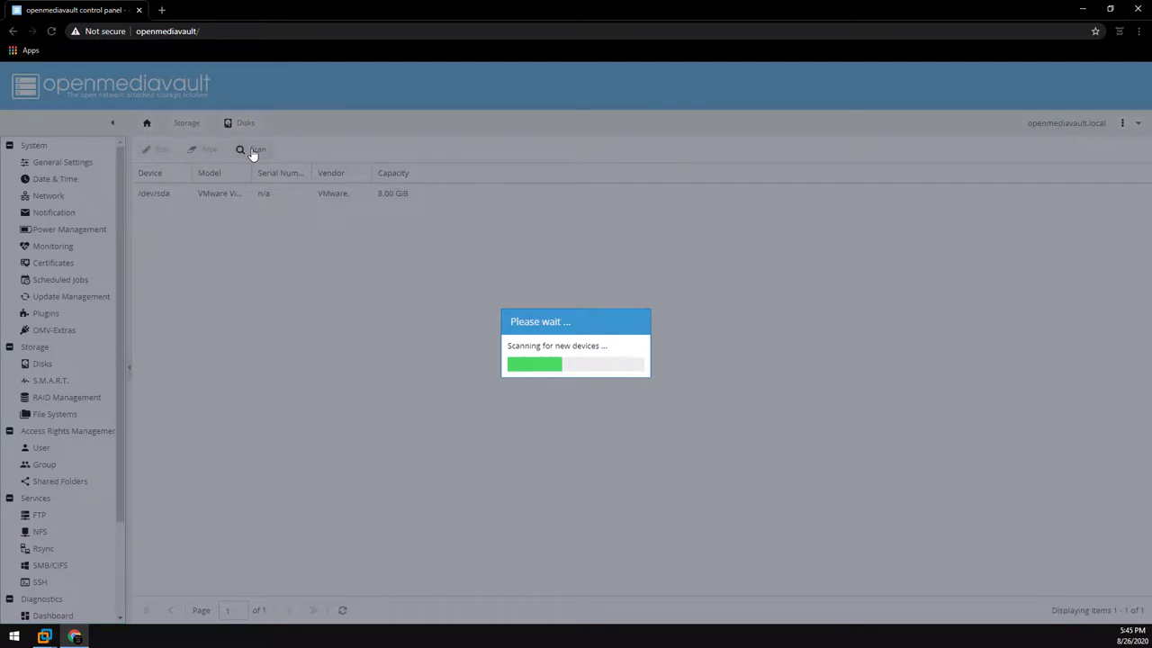
{"action": "left_click", "coordinate": [253, 150]}
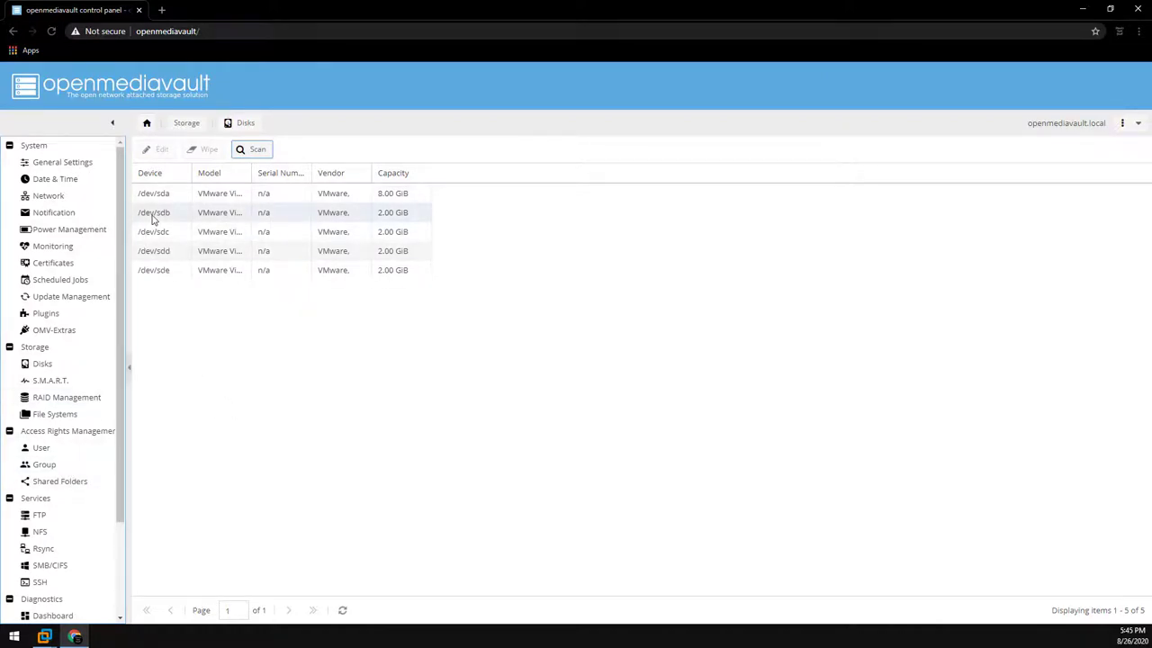
{"action": "left_click", "coordinate": [65, 396]}
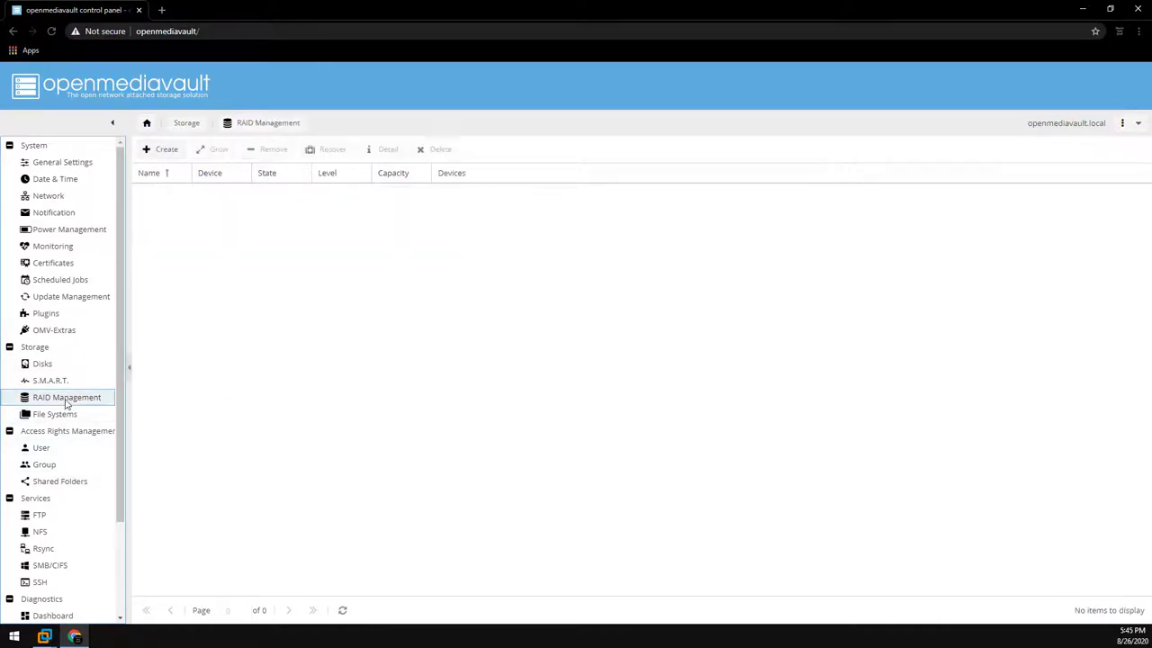
{"action": "left_click", "coordinate": [162, 149]}
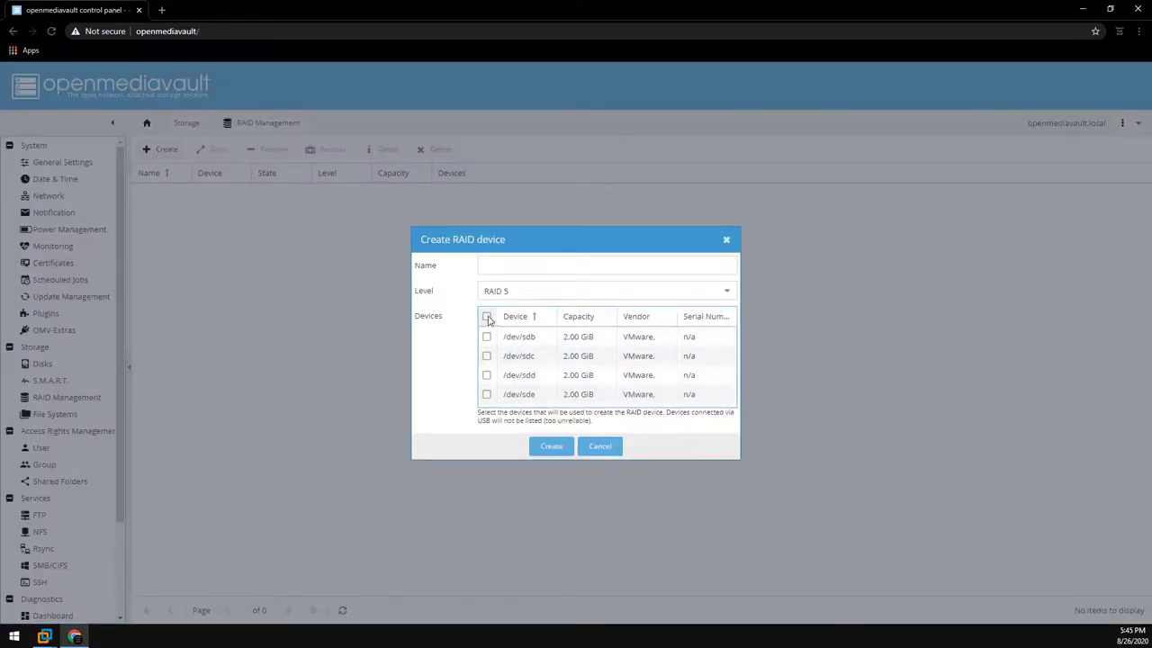
{"action": "left_click", "coordinate": [487, 316]}
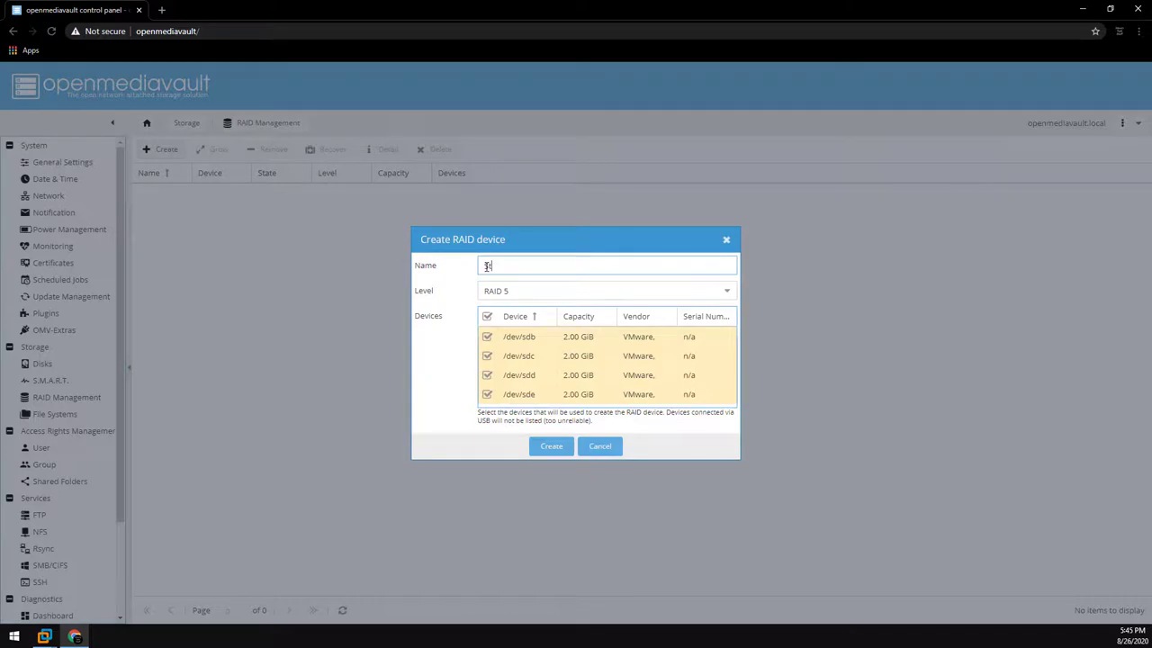
{"action": "type", "text": "Storage"}
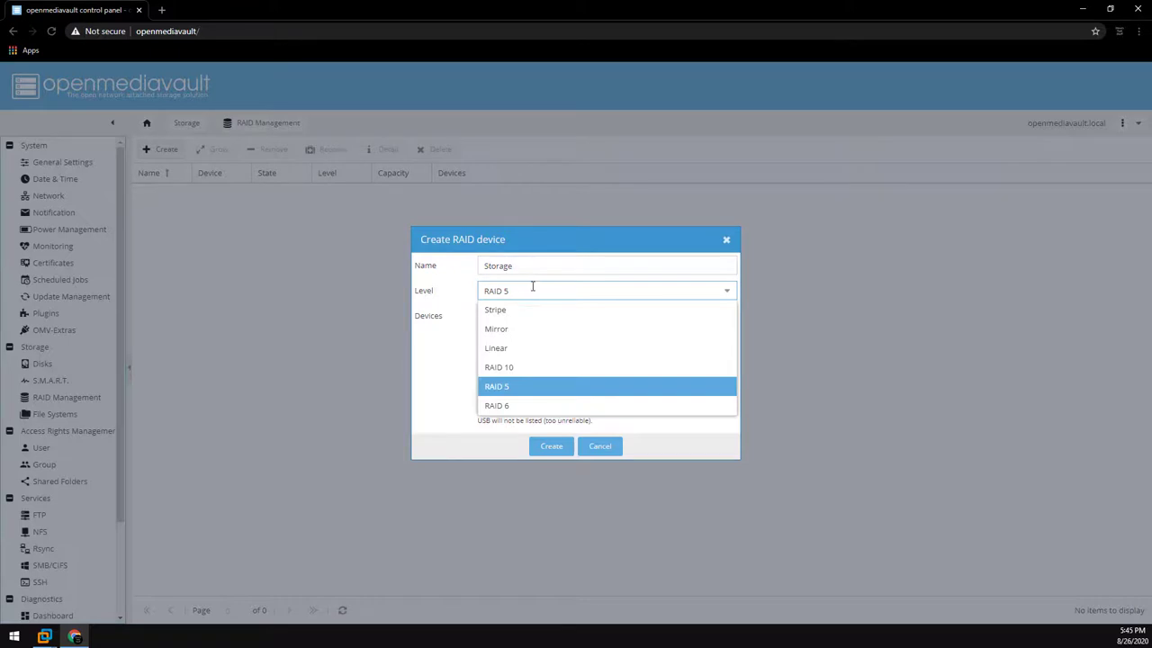
{"action": "left_click", "coordinate": [551, 446]}
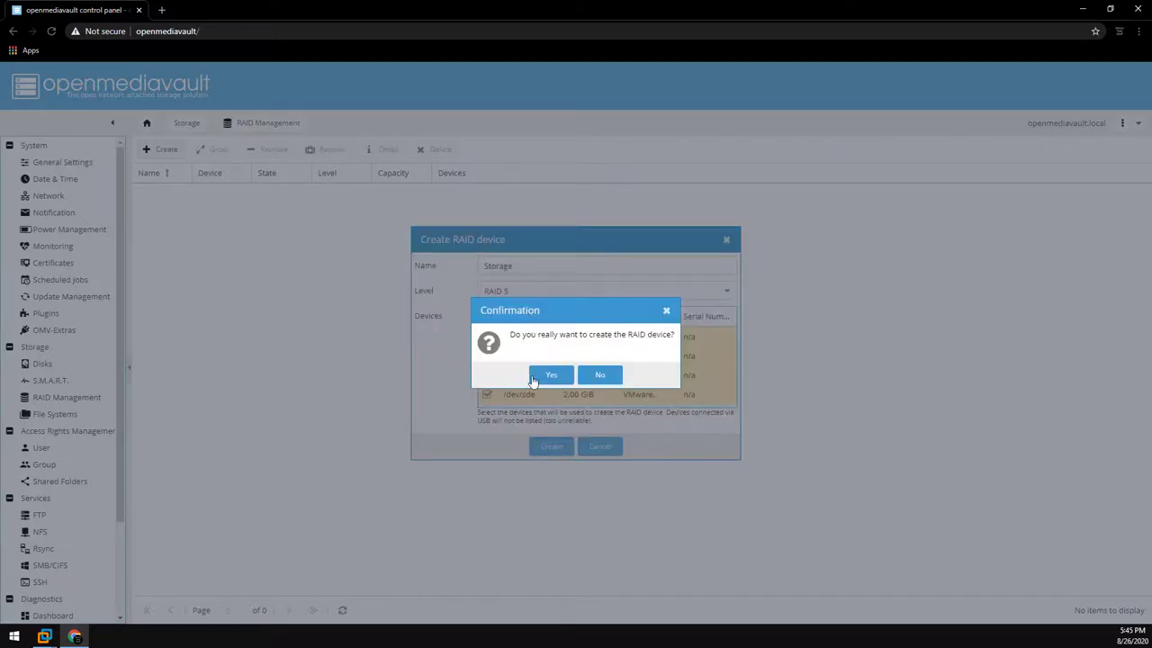
{"action": "left_click", "coordinate": [551, 375]}
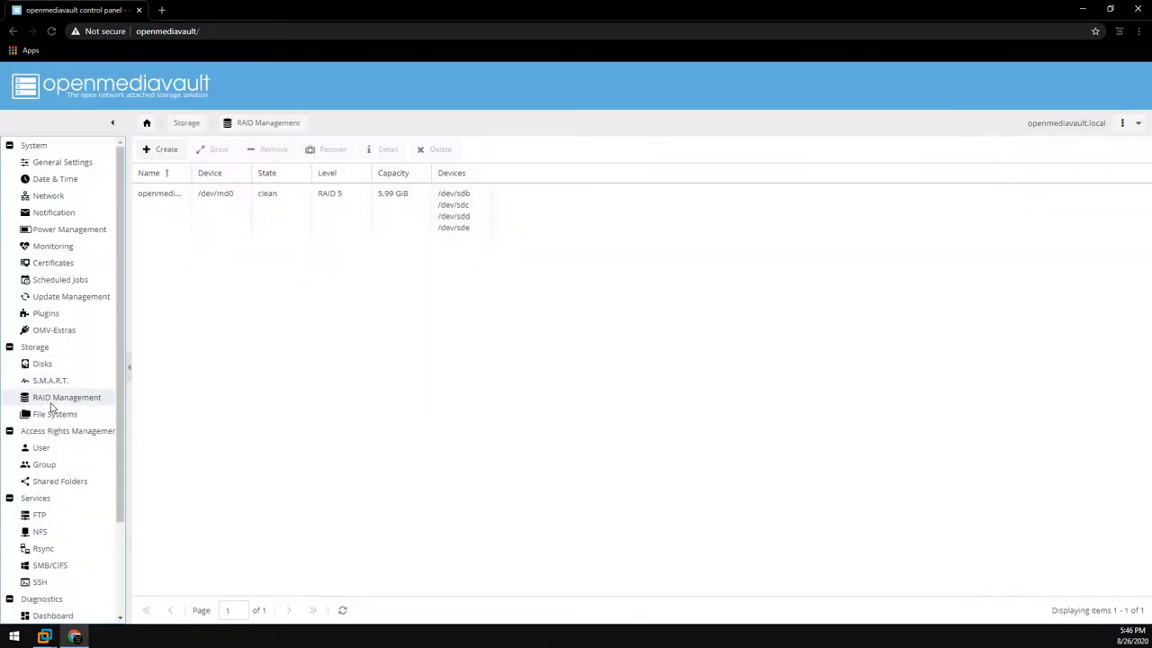
{"action": "left_click", "coordinate": [56, 414]}
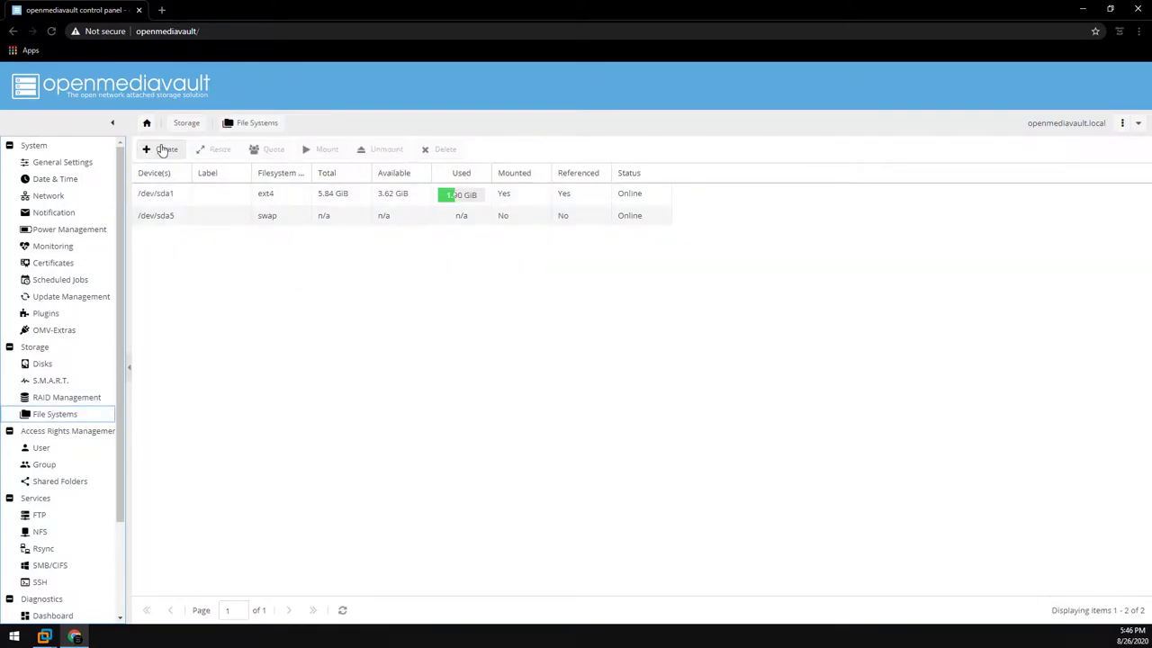
- Create an ext4 file system labelled 'Storage' on the RAID array
{"action": "left_click", "coordinate": [162, 150]}
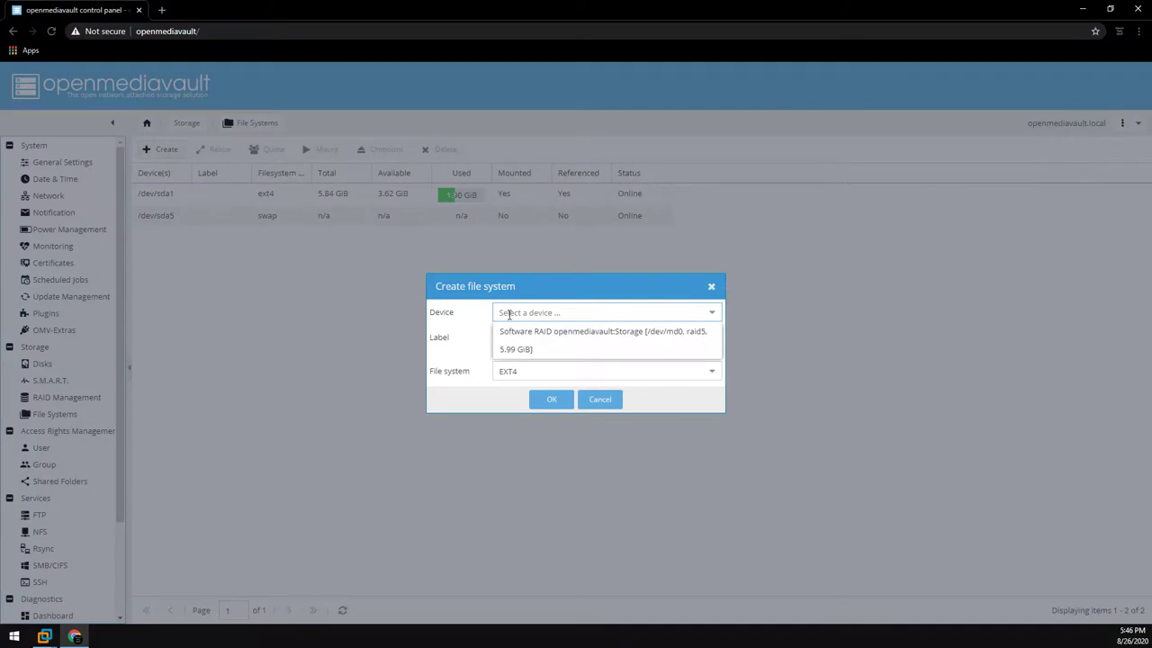
{"action": "mouse_move", "coordinate": [522, 349]}
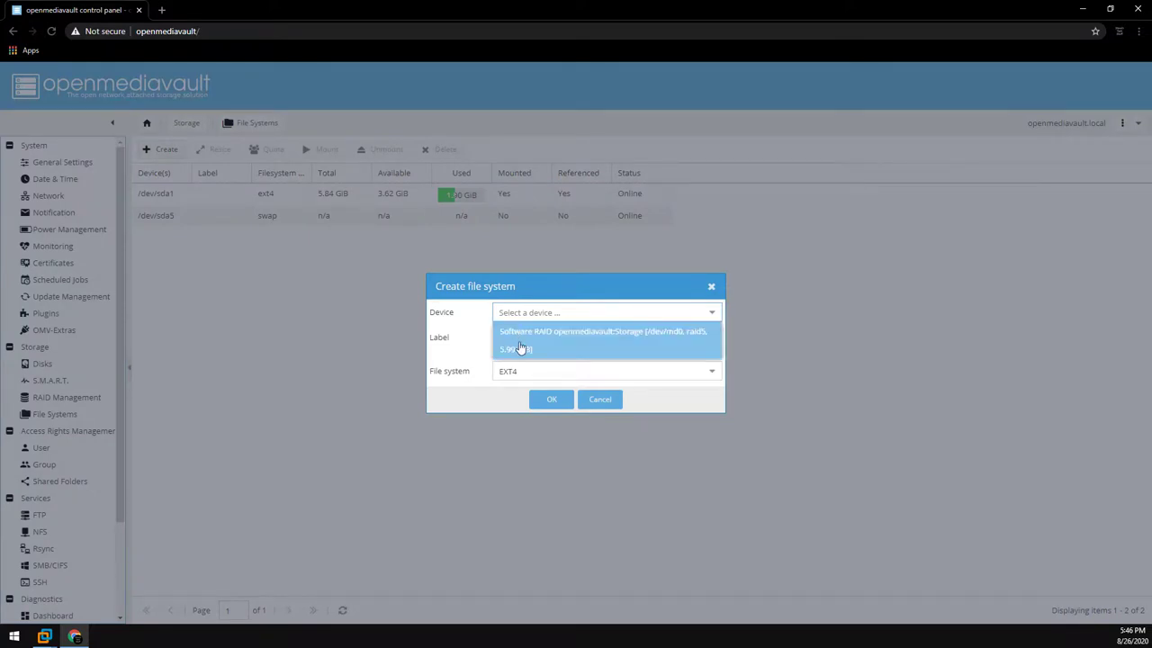
{"action": "left_click", "coordinate": [606, 339]}
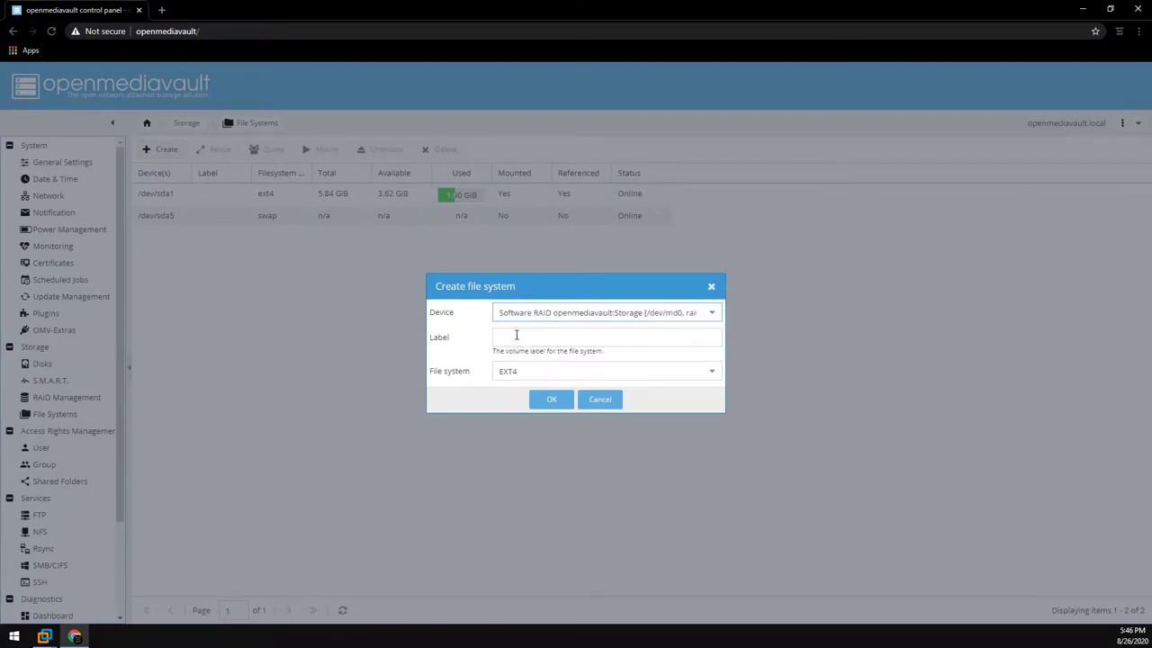
{"action": "type", "text": "Storage"}
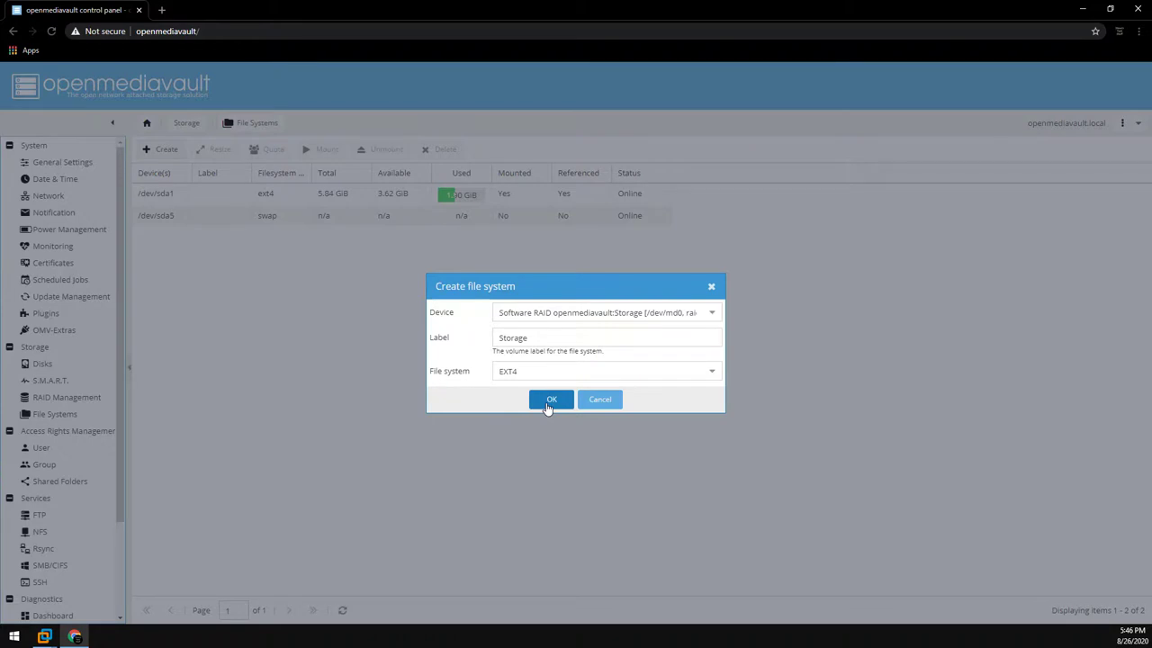
{"action": "left_click", "coordinate": [550, 399]}
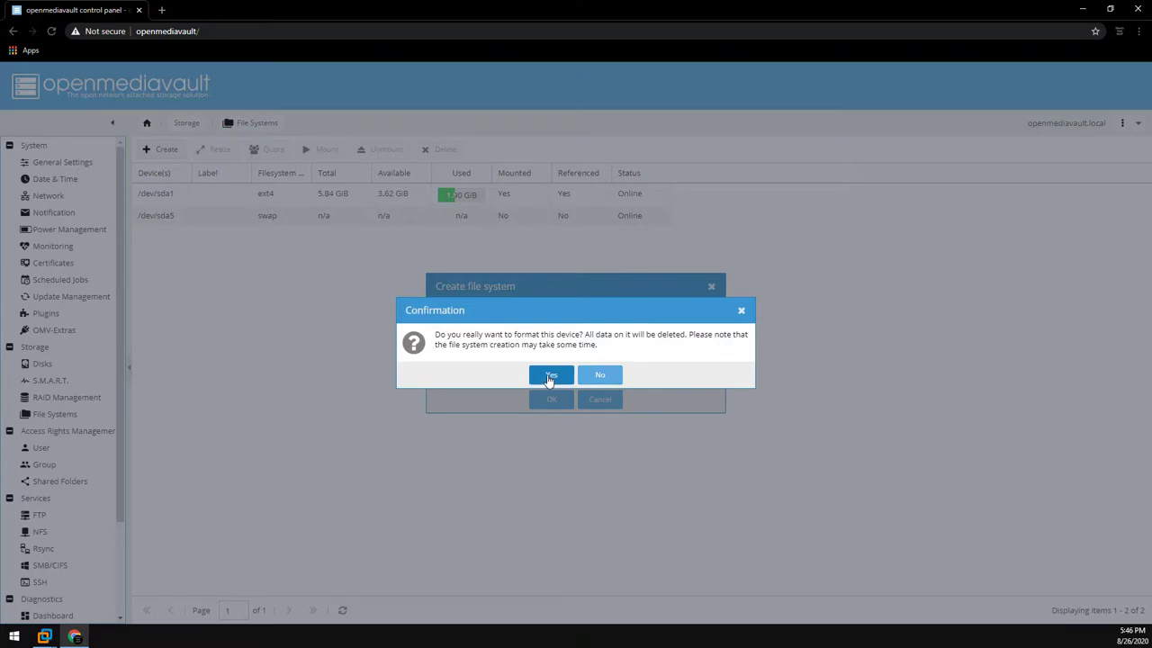
{"action": "left_click", "coordinate": [551, 374]}
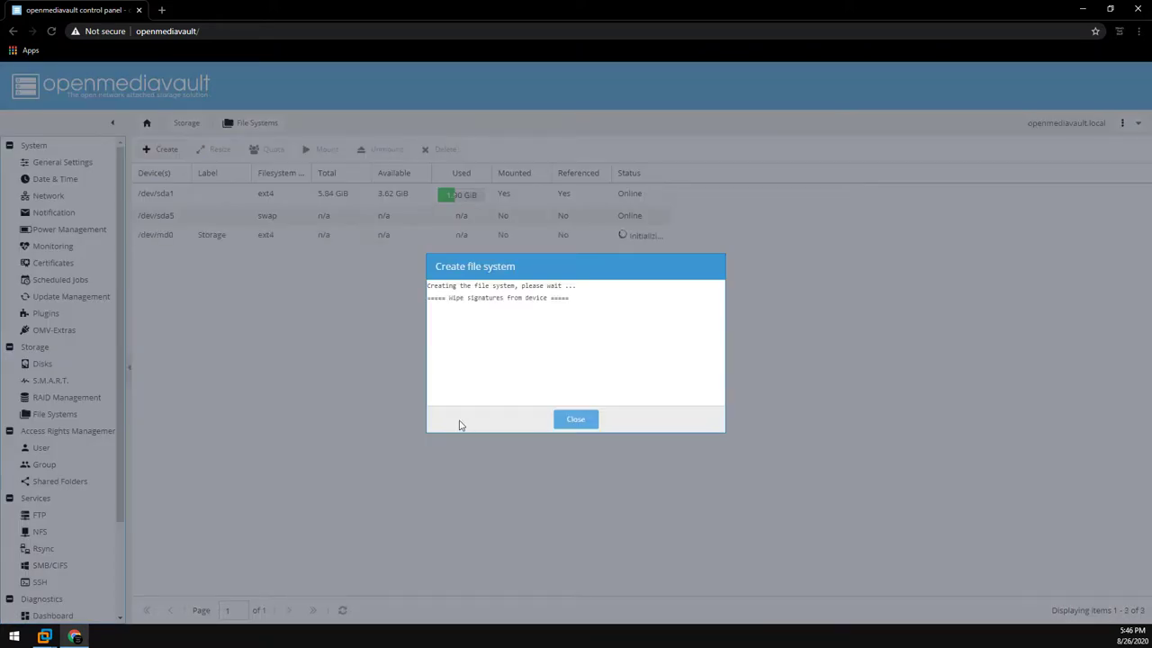
{"action": "left_click", "coordinate": [575, 419]}
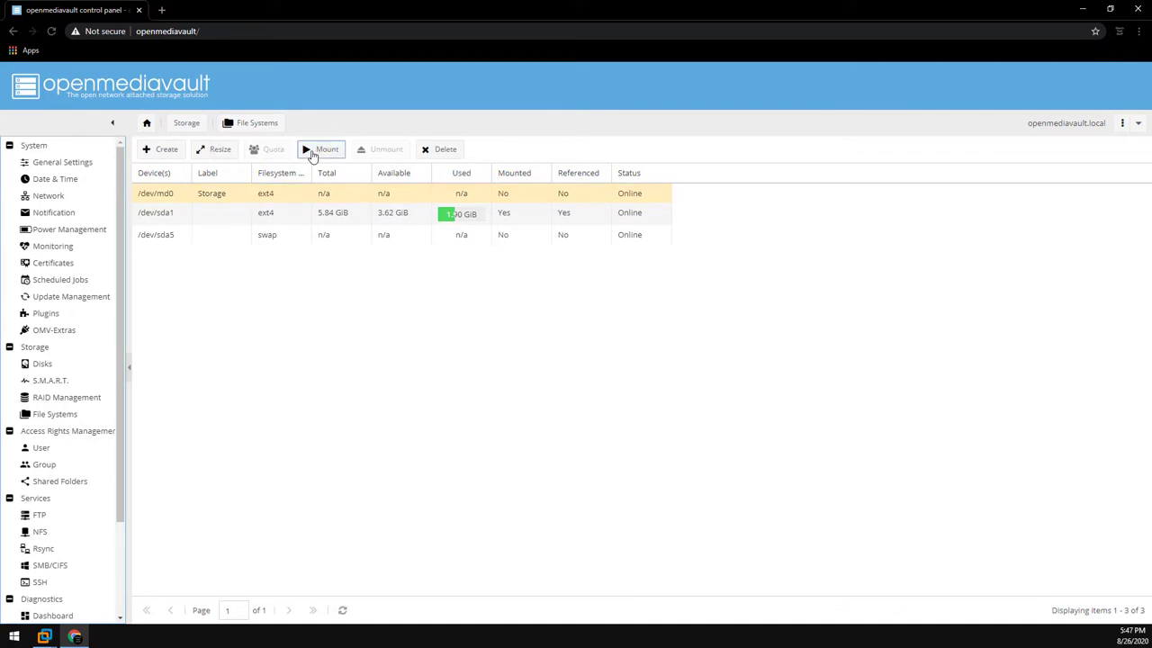
- Mount the Storage file system on /dev/md0 and apply the pending configuration changes
{"action": "left_click", "coordinate": [322, 149]}
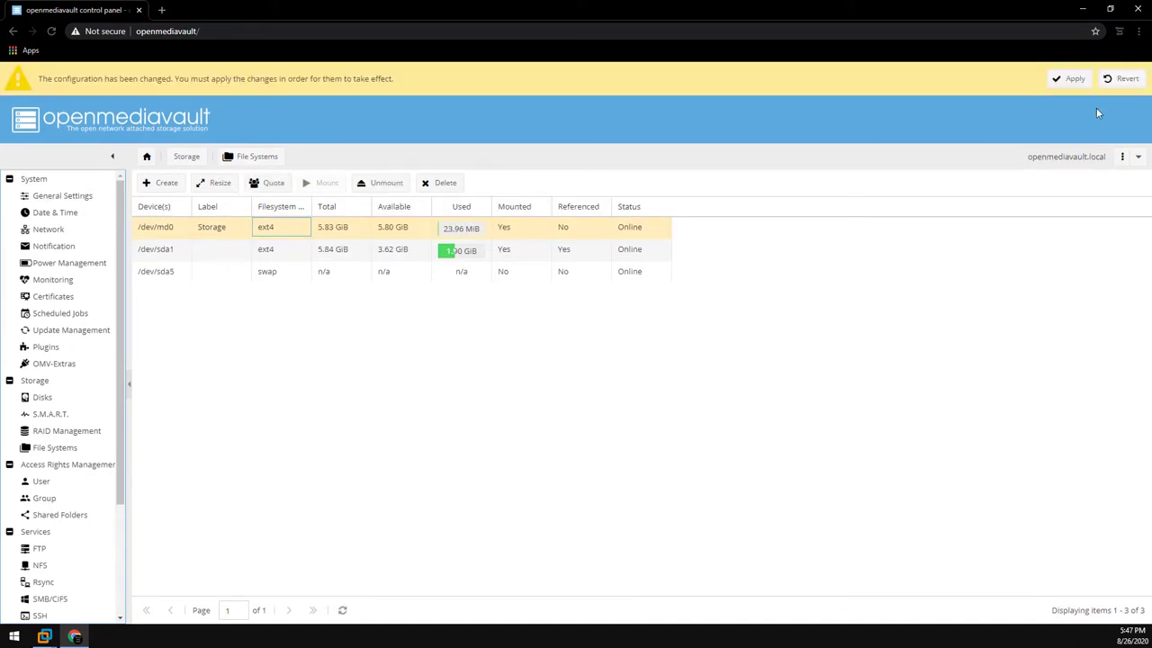
{"action": "left_click", "coordinate": [1070, 78]}
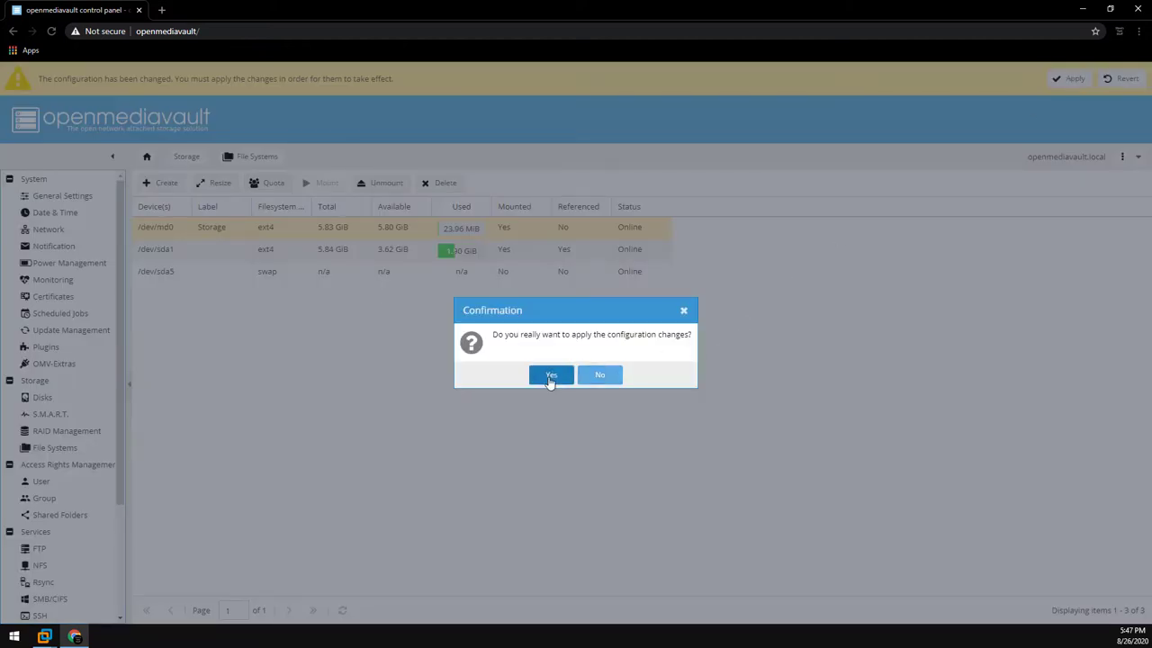
{"action": "left_click", "coordinate": [550, 375]}
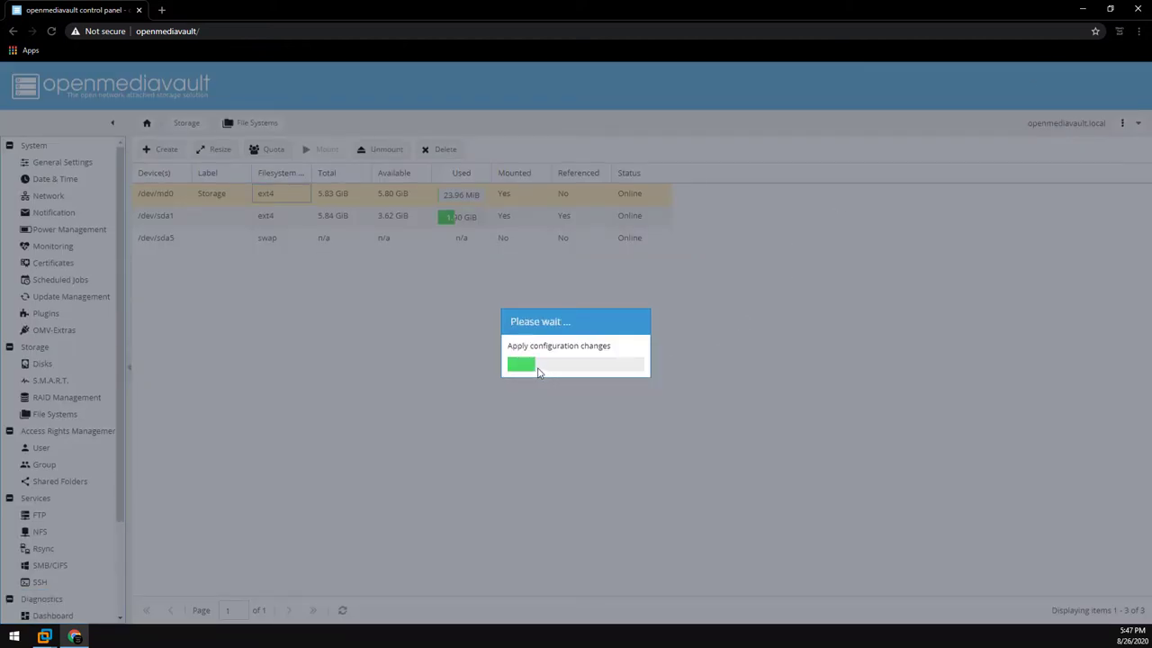